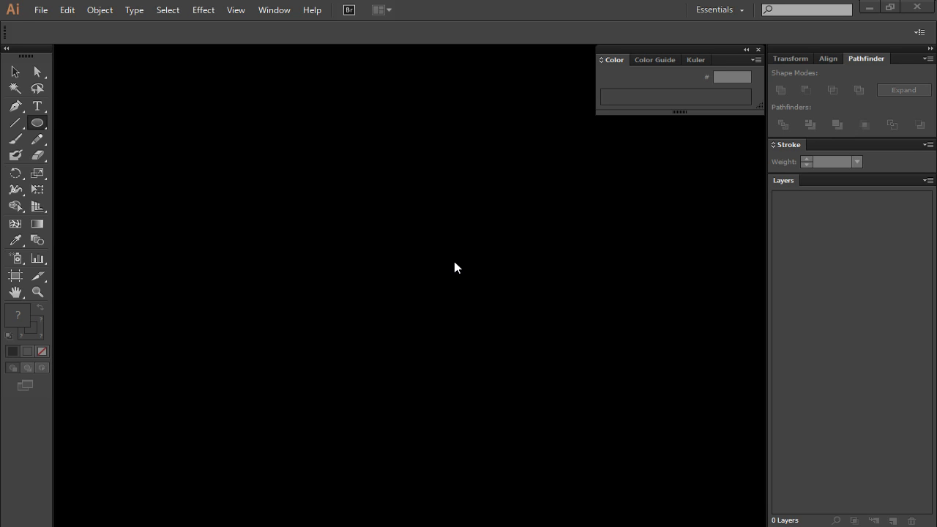
pyautogui.moveTo(380, 241)
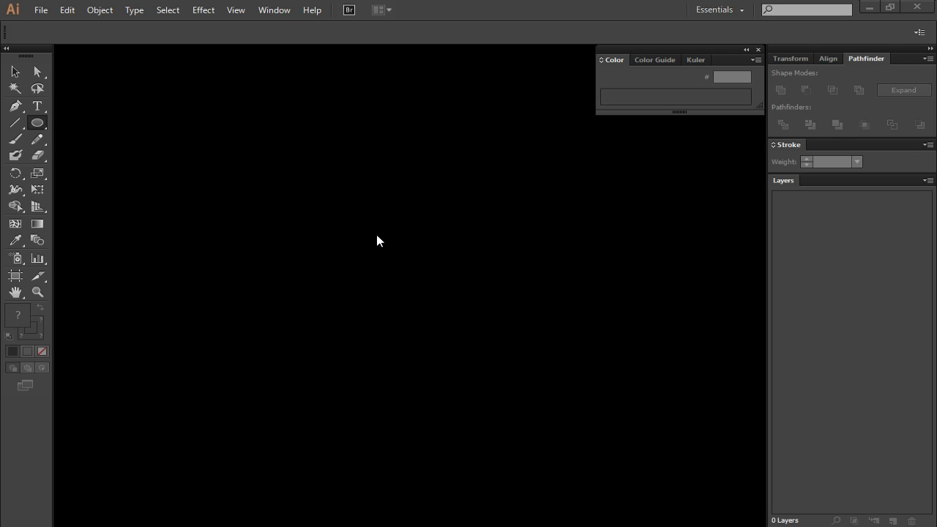
pyautogui.moveTo(372, 236)
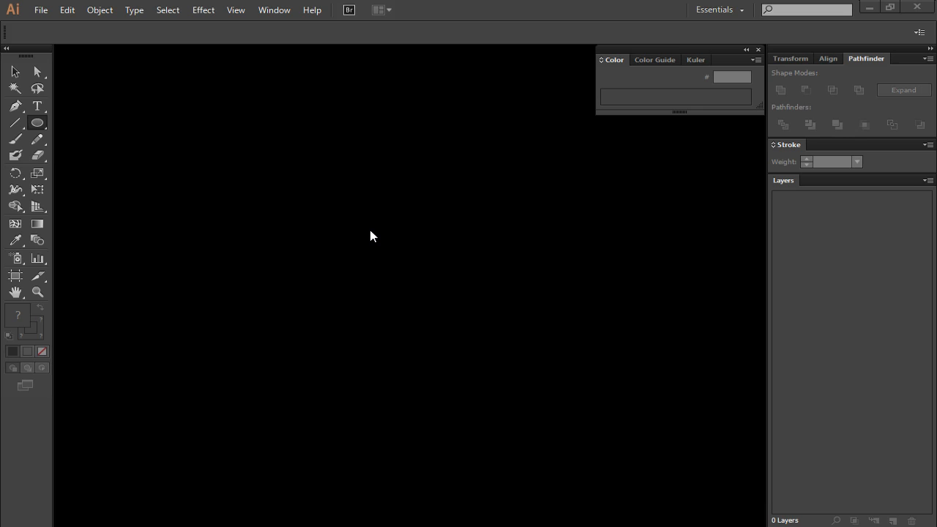
pyautogui.moveTo(344, 225)
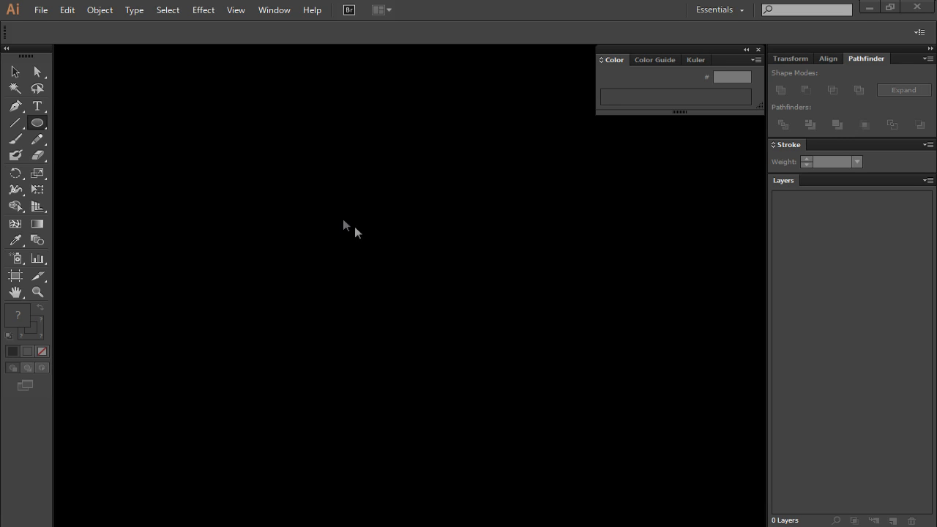
# Create a new blank Illustrator document
pyautogui.click(41, 8)
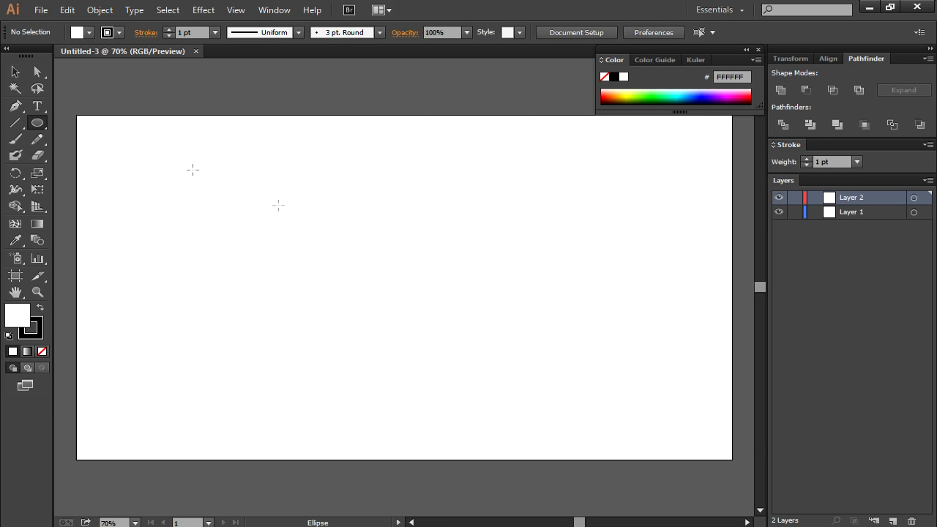
# Convert the typed letter T to outlines and zoom the view to 300%
pyautogui.click(37, 106)
pyautogui.write('T')
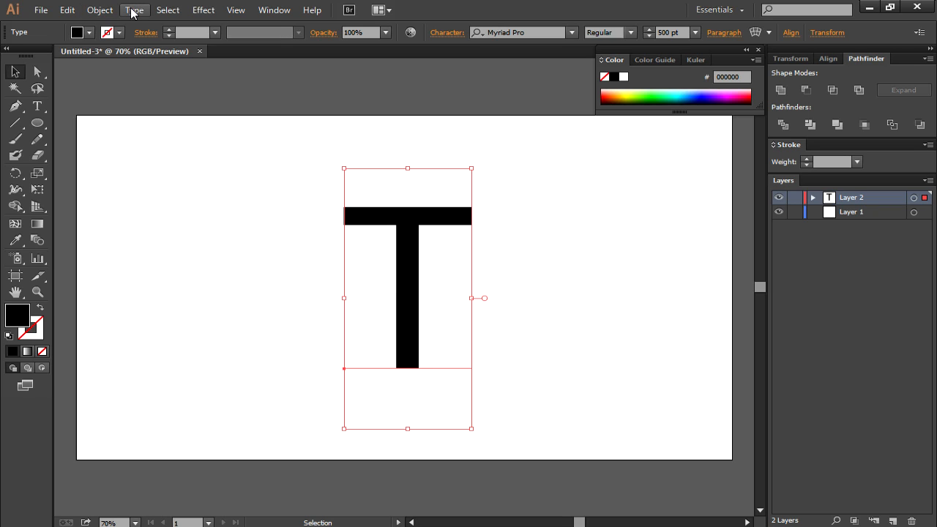
pyautogui.click(135, 9)
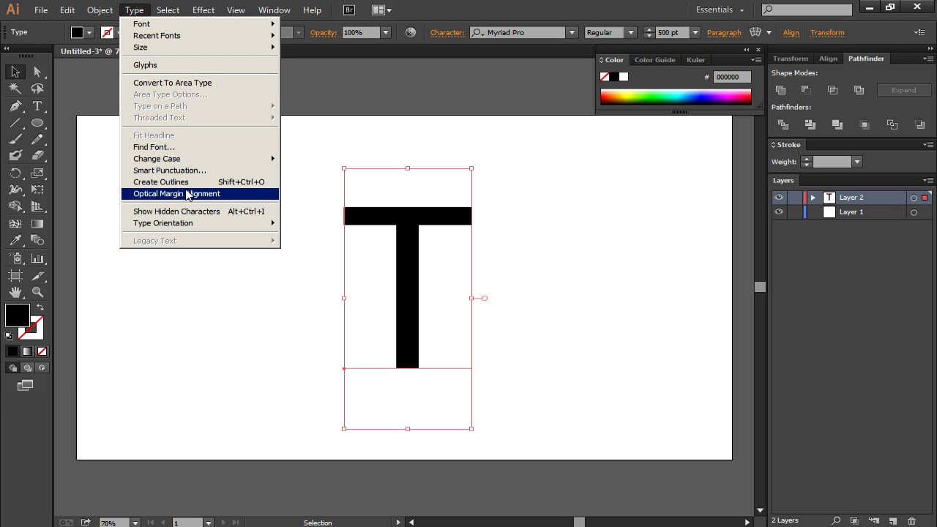
pyautogui.moveTo(189, 184)
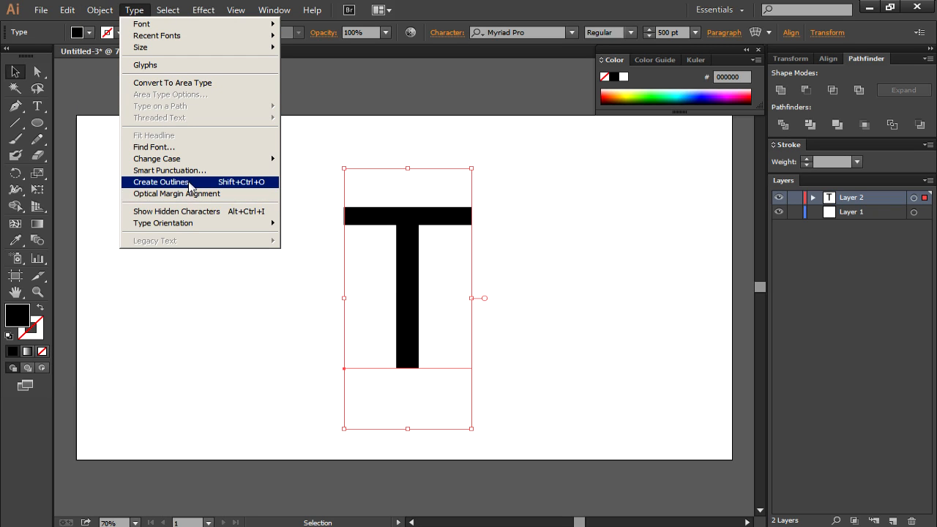
pyautogui.click(161, 182)
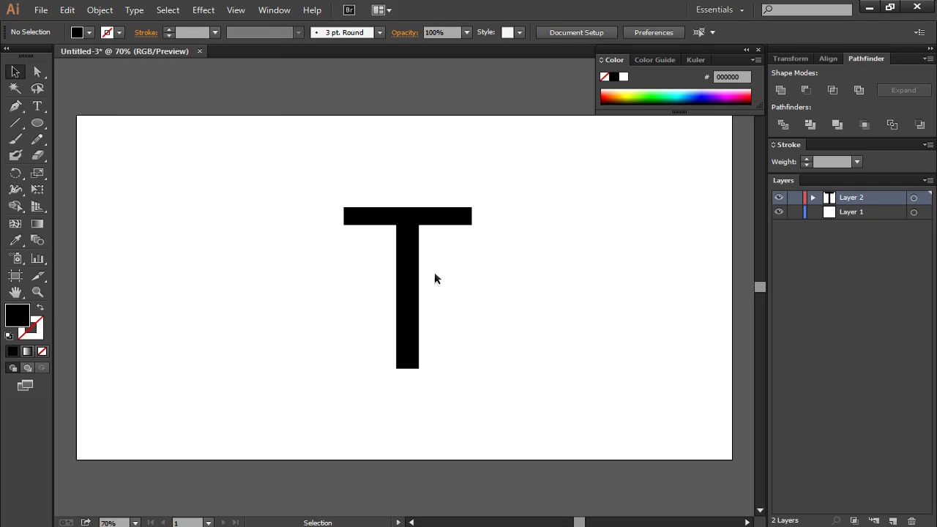
pyautogui.click(109, 522)
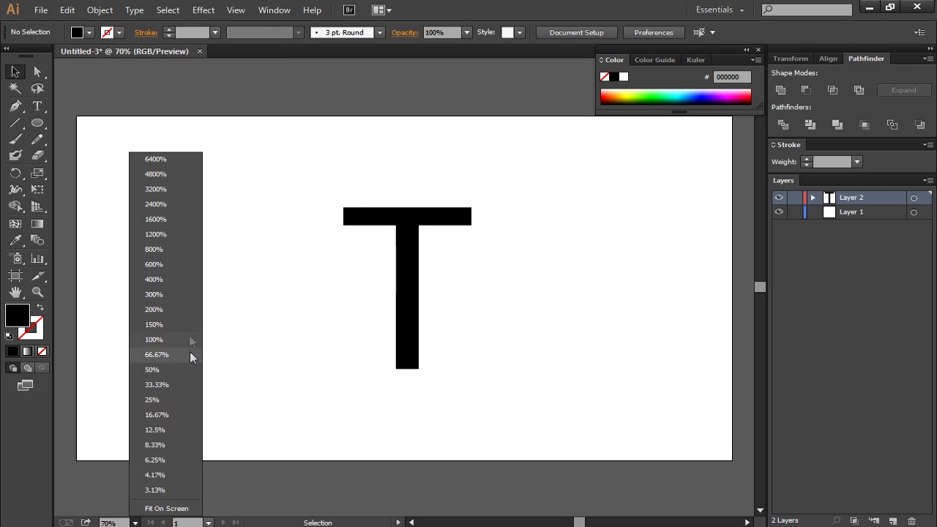
pyautogui.click(154, 325)
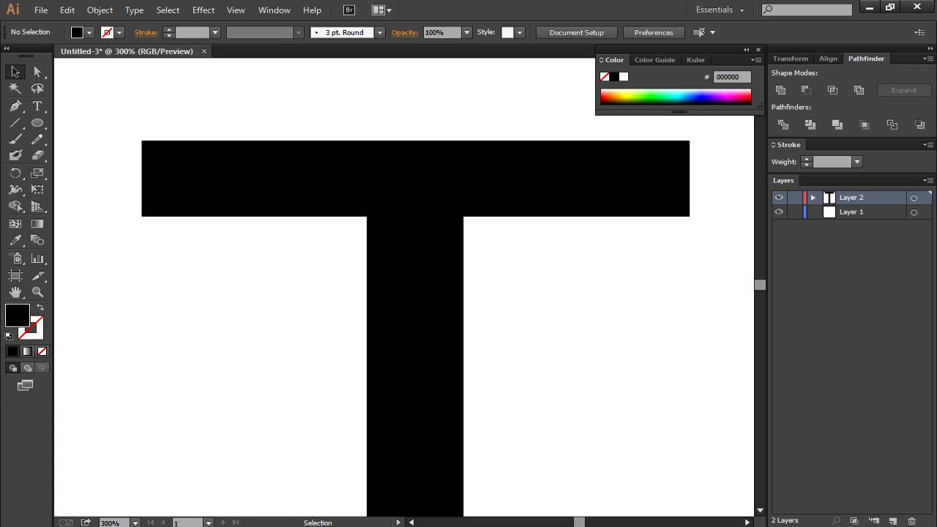
pyautogui.moveTo(618, 187)
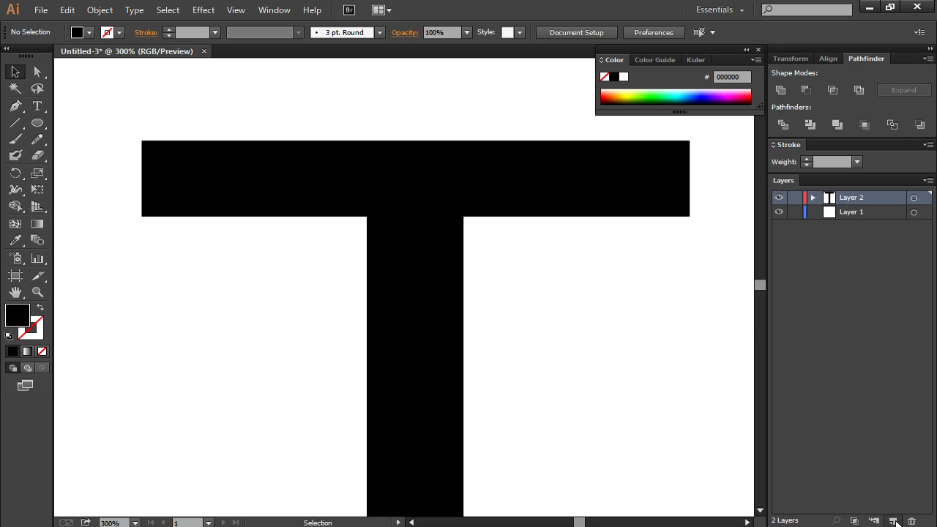
# Add a new layer above the T and switch to the Ellipse Tool
pyautogui.click(38, 123)
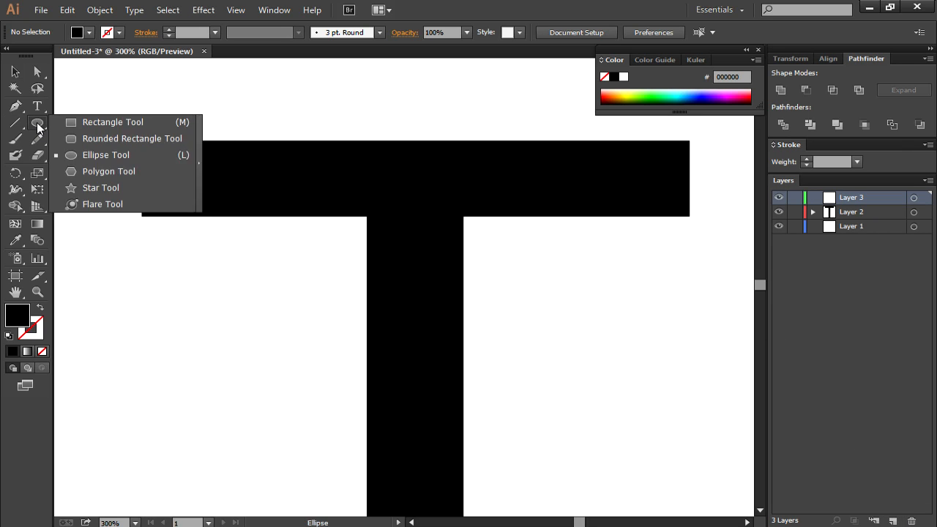
pyautogui.moveTo(95, 123)
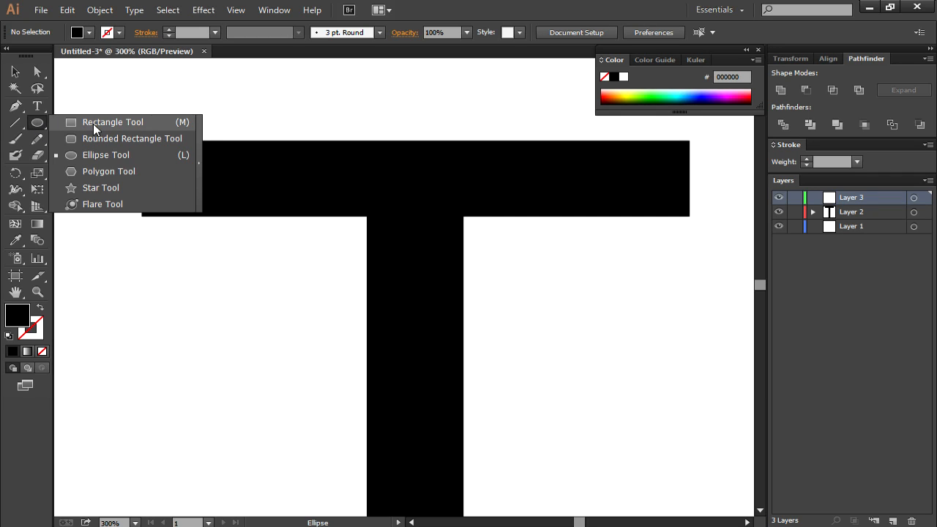
pyautogui.click(112, 123)
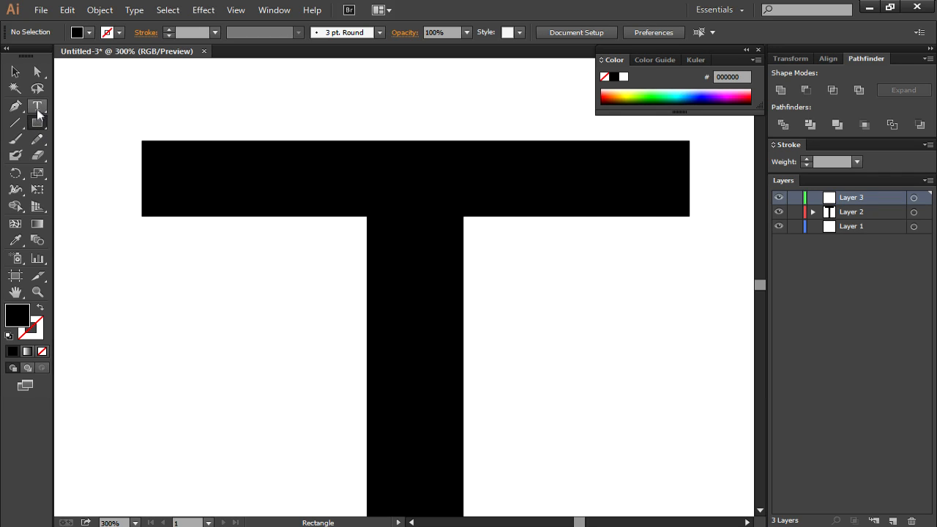
pyautogui.click(38, 123)
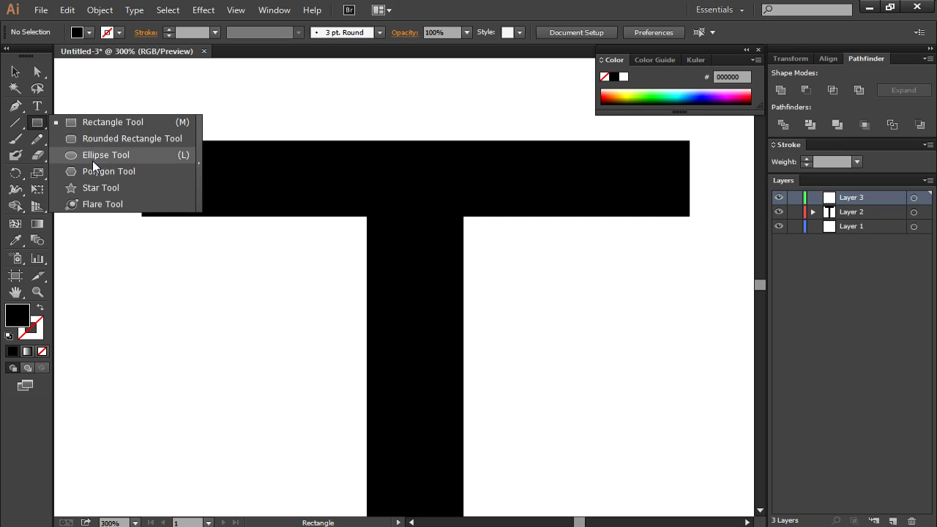
pyautogui.click(105, 155)
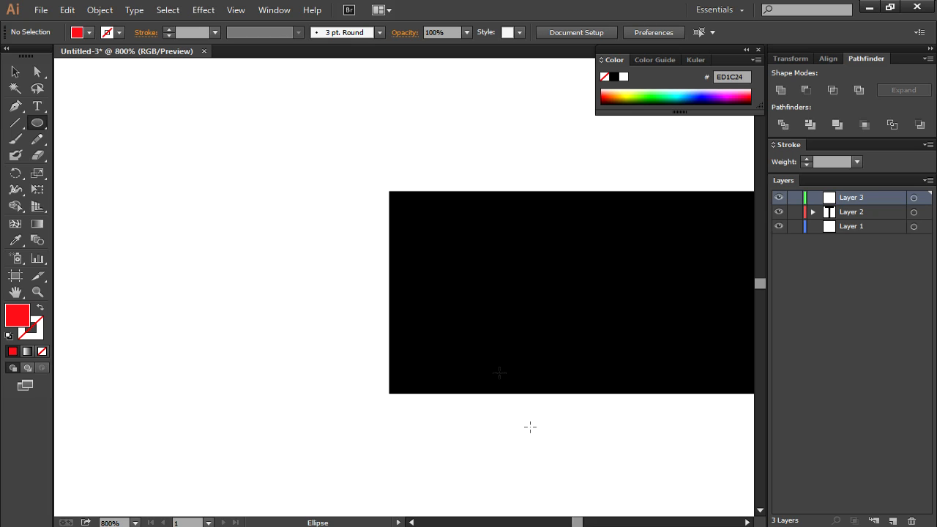
pyautogui.moveTo(405, 219)
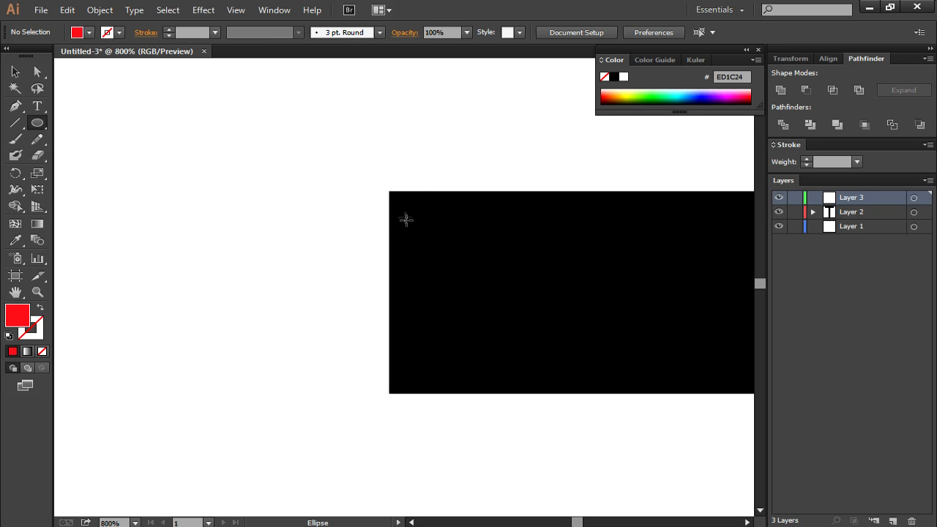
pyautogui.moveTo(883, 204)
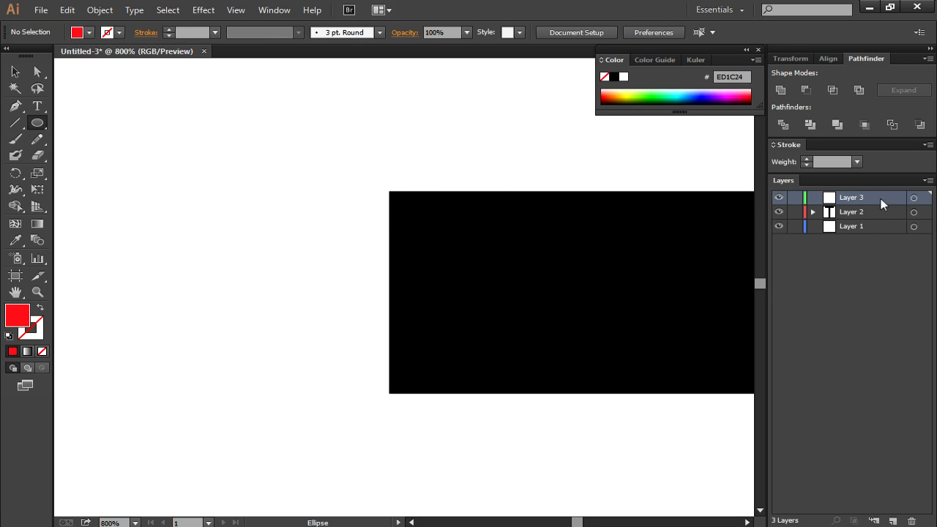
pyautogui.moveTo(36, 110)
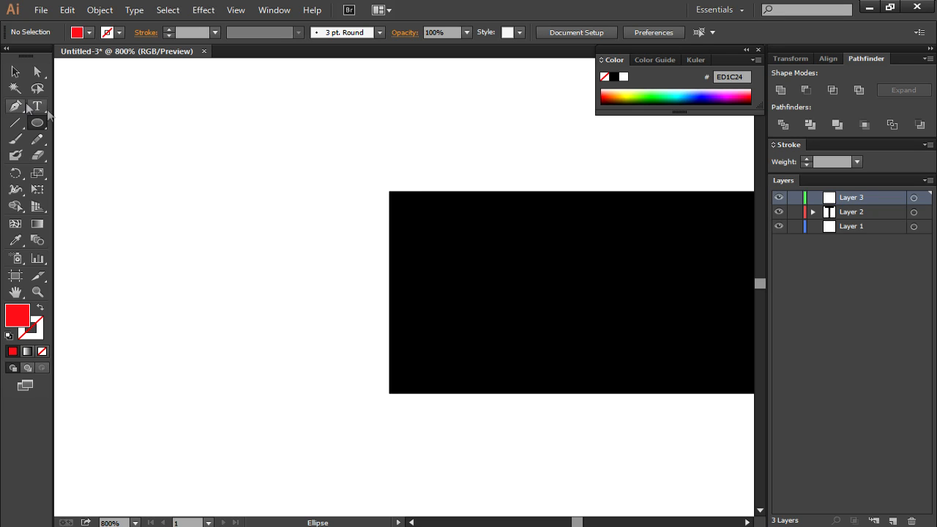
pyautogui.moveTo(398, 189)
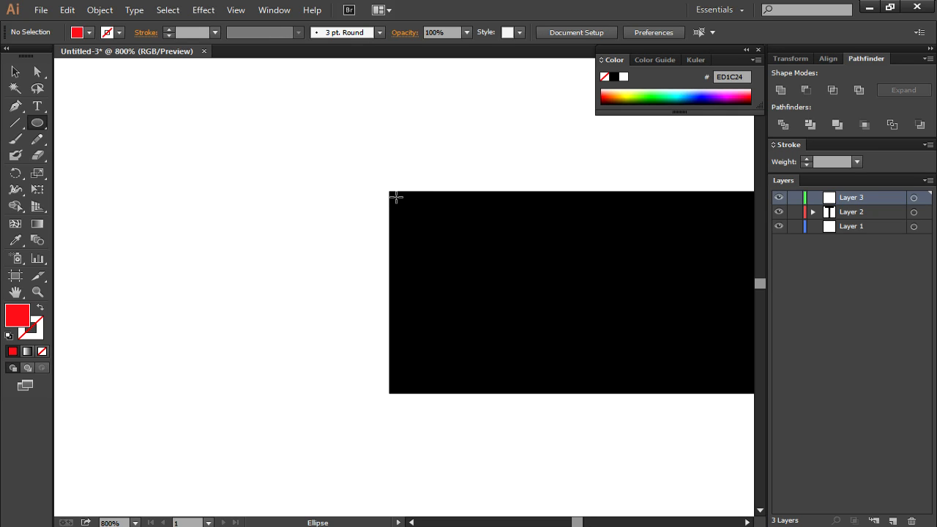
# Shift-drag a red circle from the crossbar's top-left corner, as tall as the crossbar
pyautogui.moveTo(395, 196); pyautogui.dragTo(483, 319)
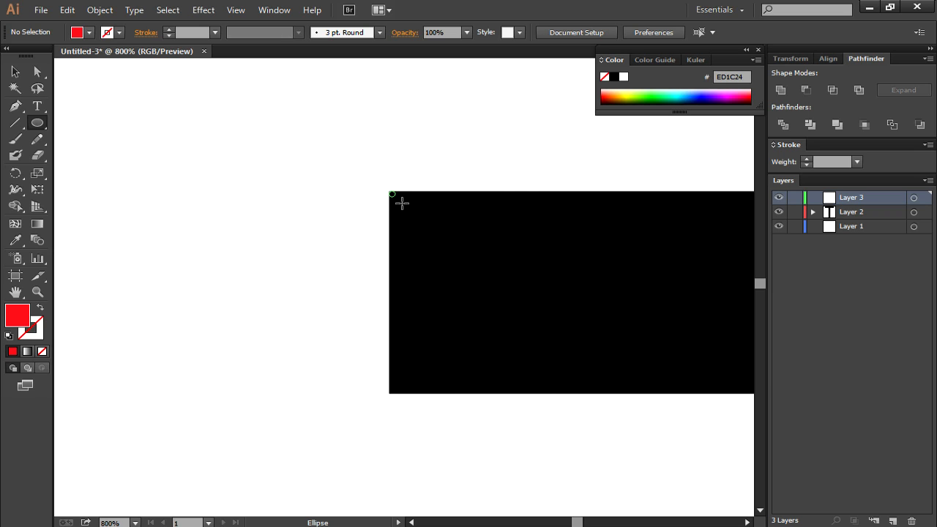
pyautogui.moveTo(392, 193); pyautogui.dragTo(544, 337)
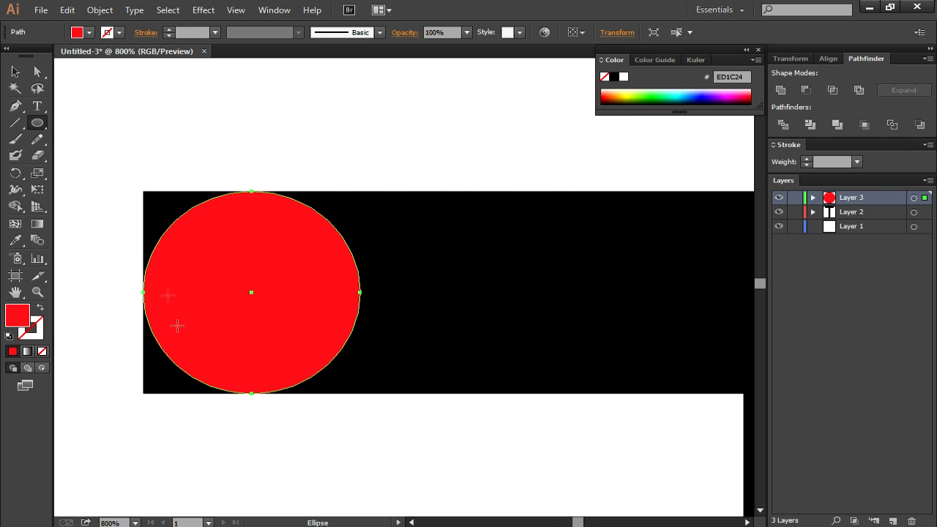
pyautogui.moveTo(249, 217)
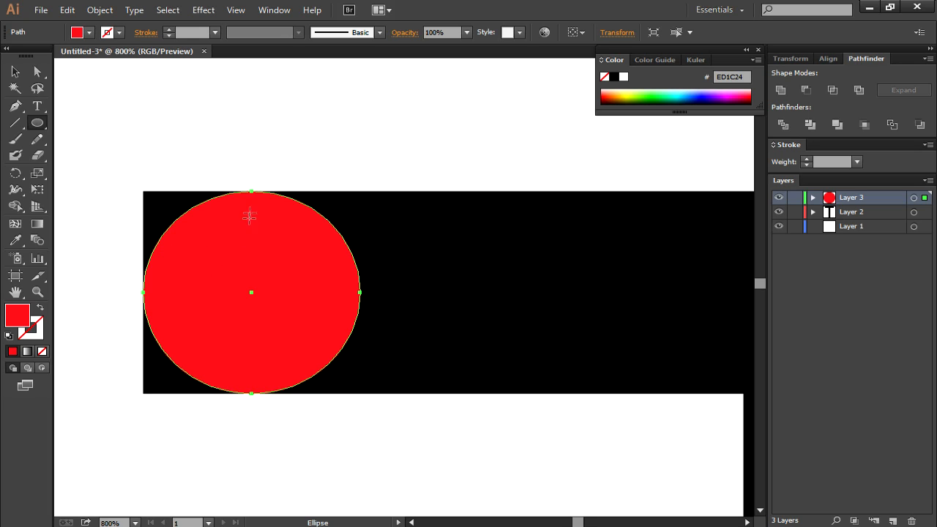
pyautogui.moveTo(152, 337)
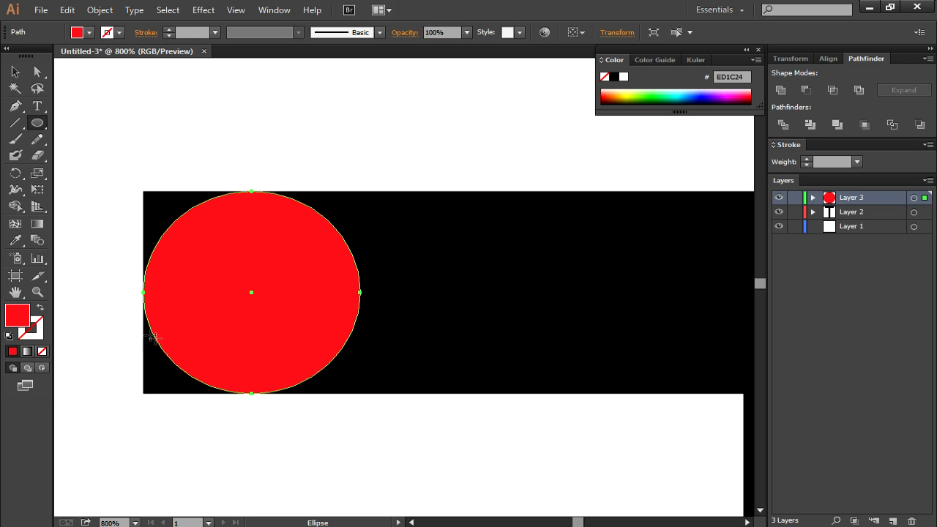
pyautogui.click(15, 70)
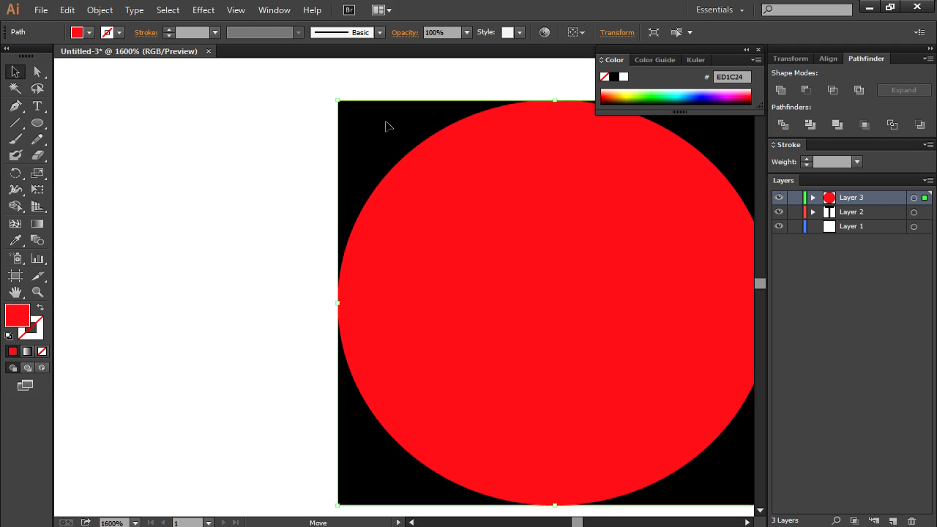
pyautogui.click(851, 211)
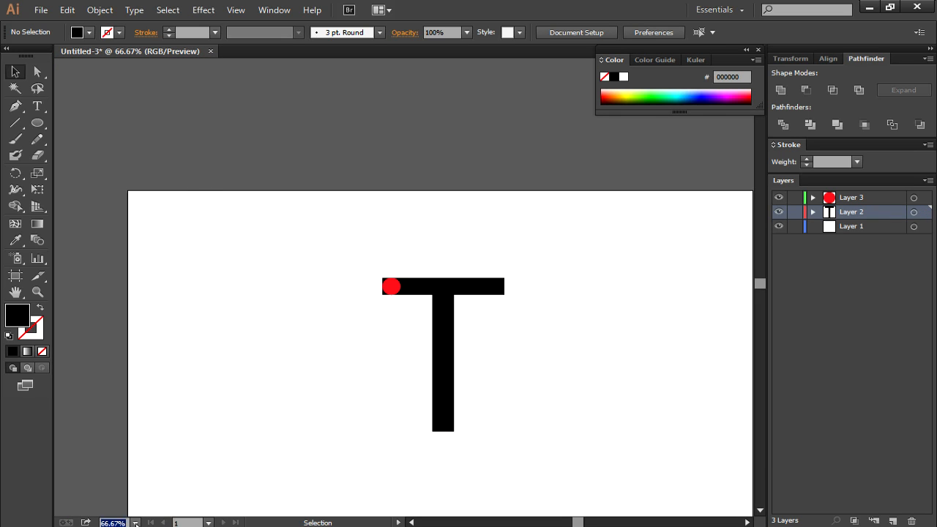
# Zoom to 300%, then choose the Rectangle Tool on a new fourth layer
pyautogui.click(111, 521)
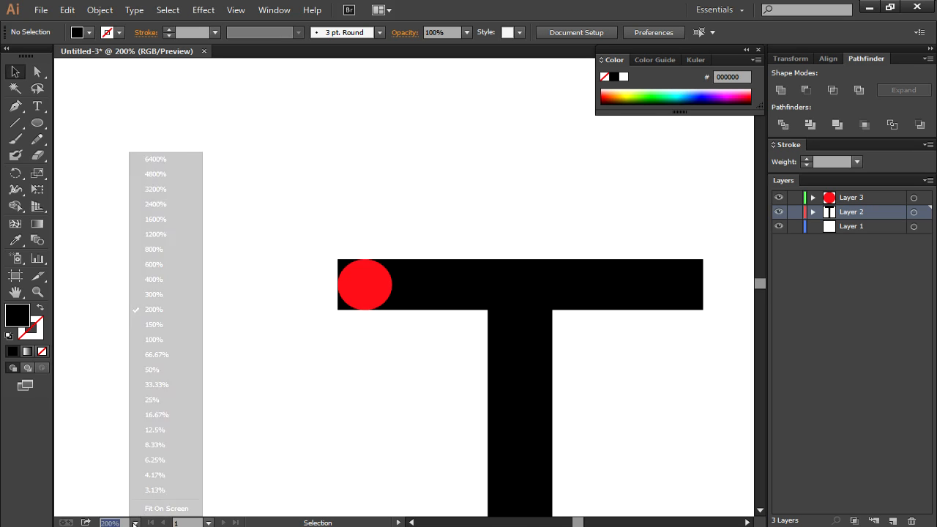
pyautogui.click(153, 294)
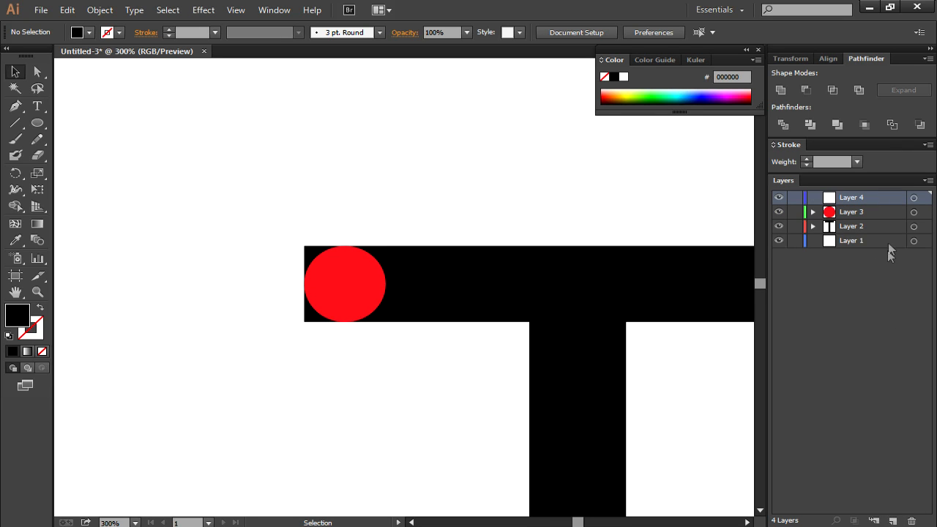
pyautogui.moveTo(826, 206)
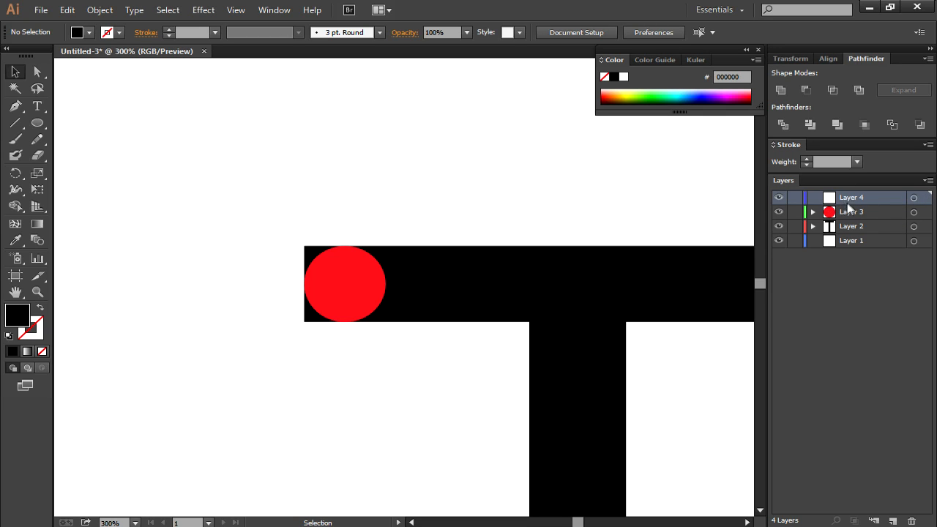
pyautogui.moveTo(694, 220)
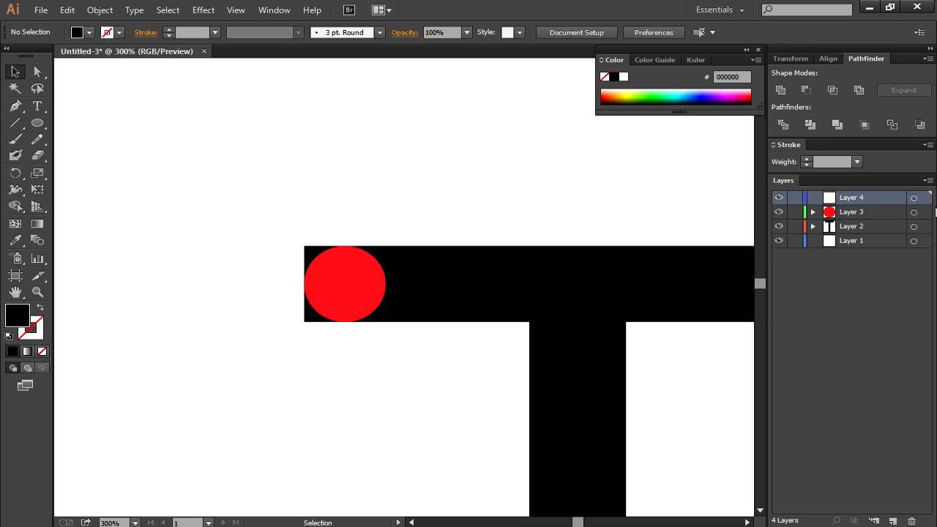
pyautogui.click(38, 123)
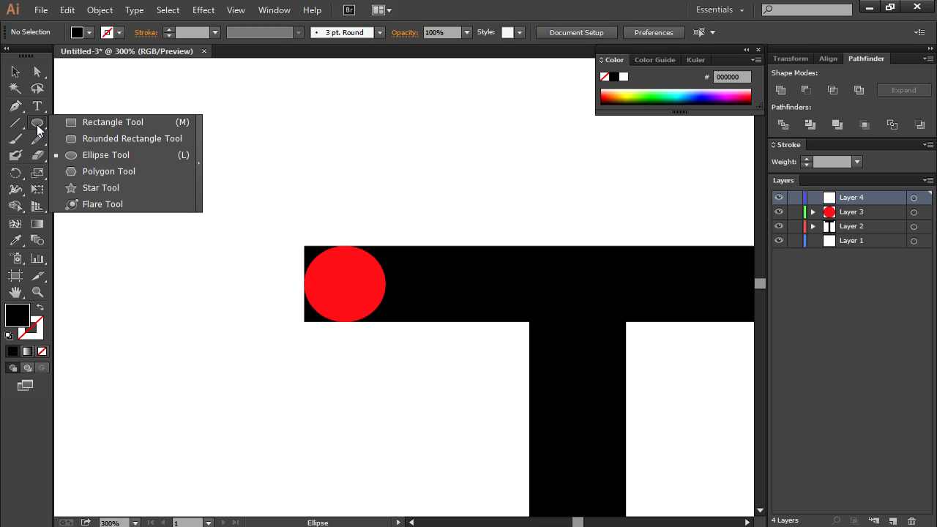
pyautogui.moveTo(37, 125)
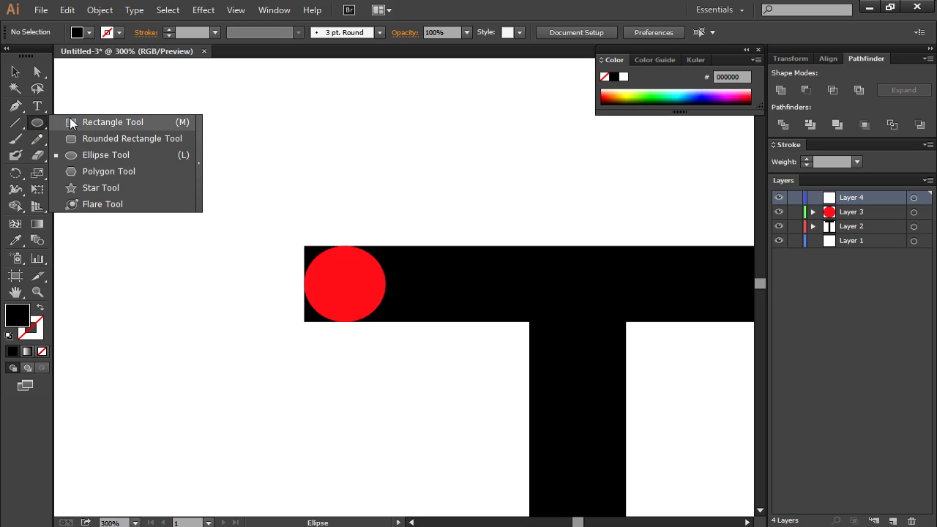
pyautogui.click(112, 122)
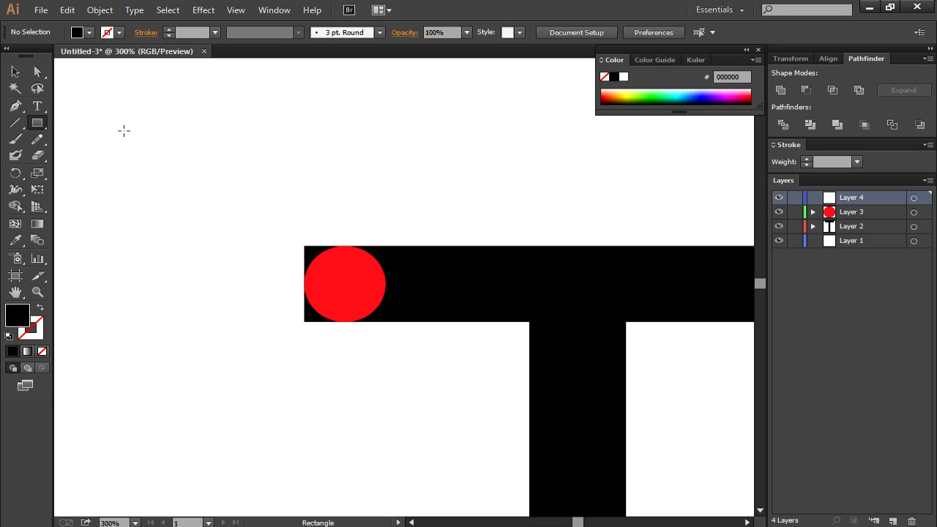
pyautogui.moveTo(320, 253)
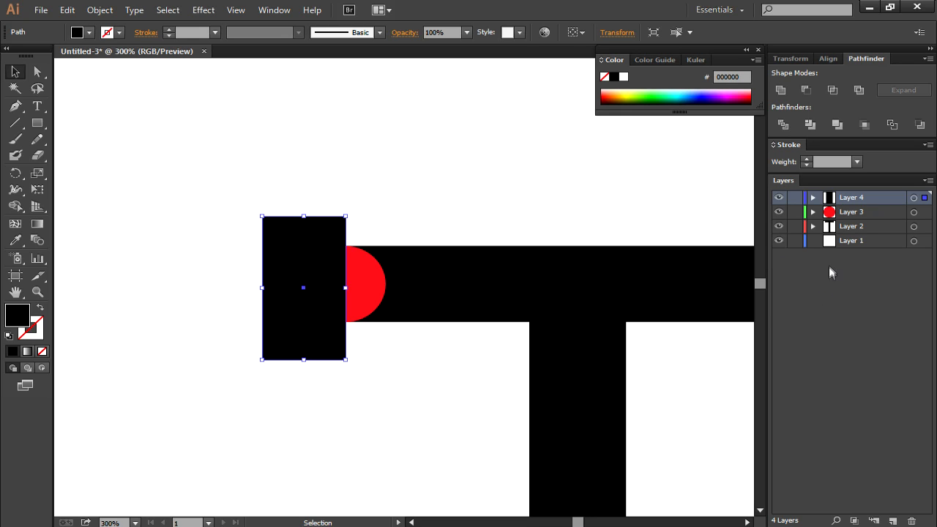
# Draw a black rectangle over the crossbar's left end and the circle's left half
pyautogui.click(850, 226)
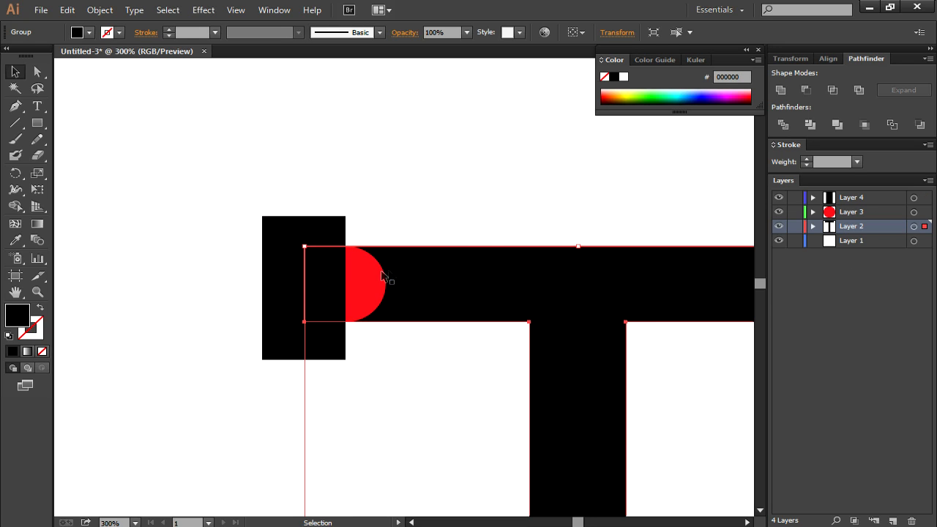
pyautogui.moveTo(278, 227)
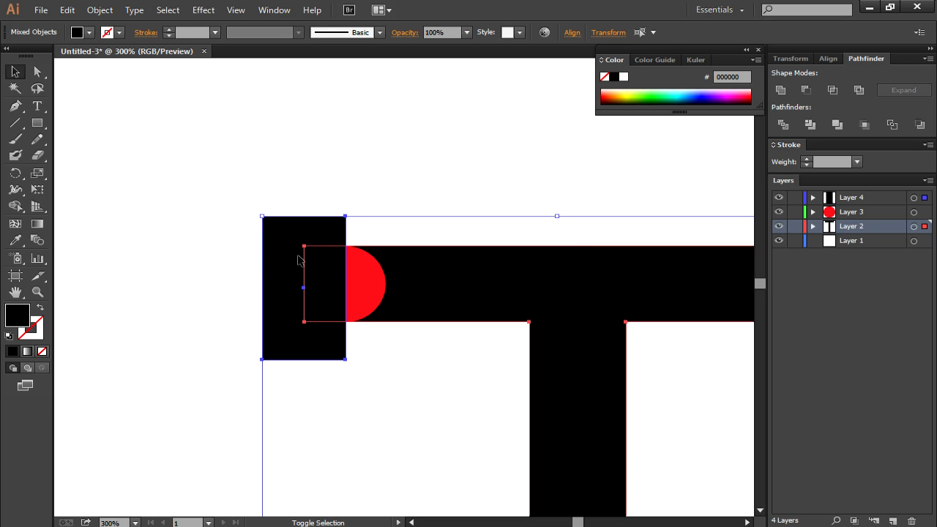
pyautogui.moveTo(344, 176)
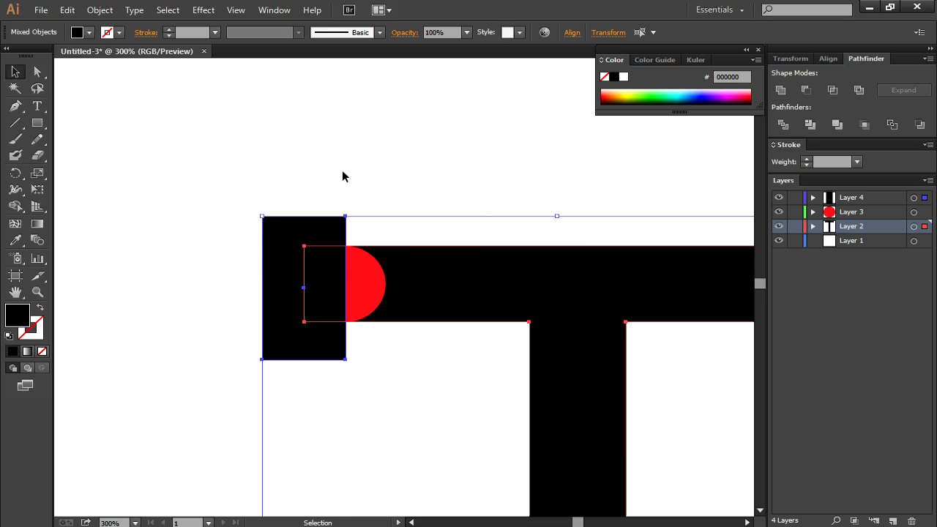
pyautogui.moveTo(853, 79)
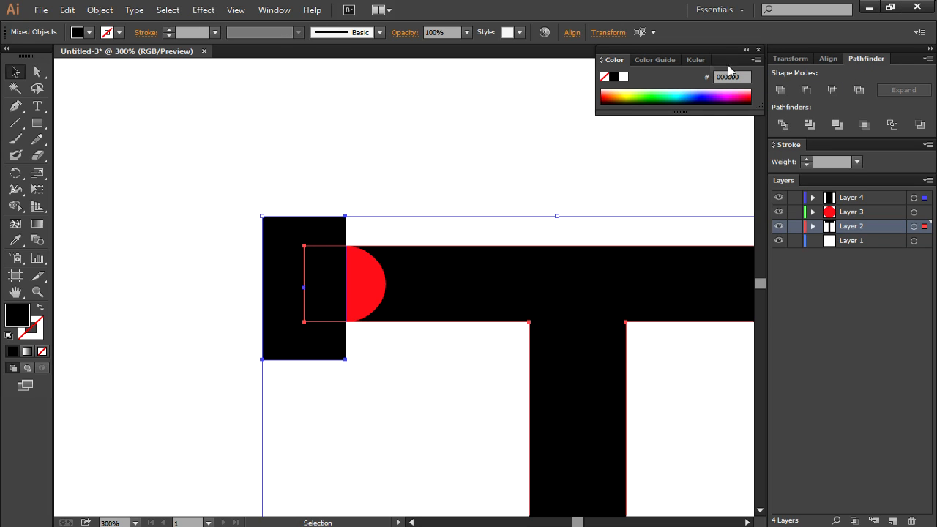
pyautogui.moveTo(273, 9)
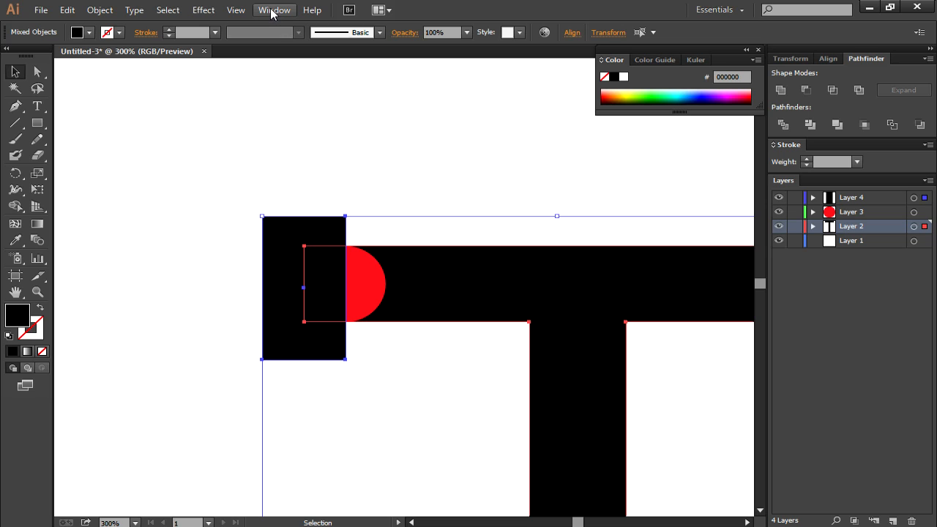
# Show the Pathfinder panel from the Window menu for the Minus Front cut
pyautogui.click(273, 9)
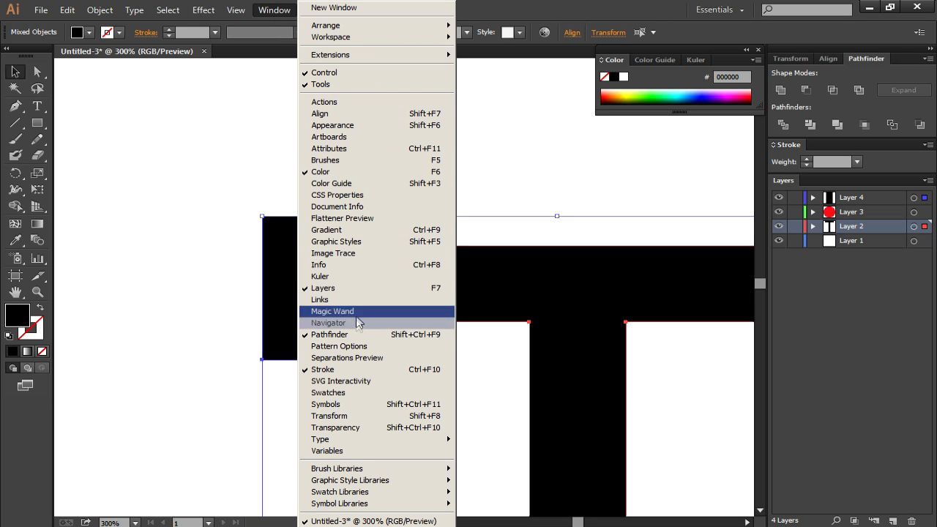
pyautogui.moveTo(325, 26)
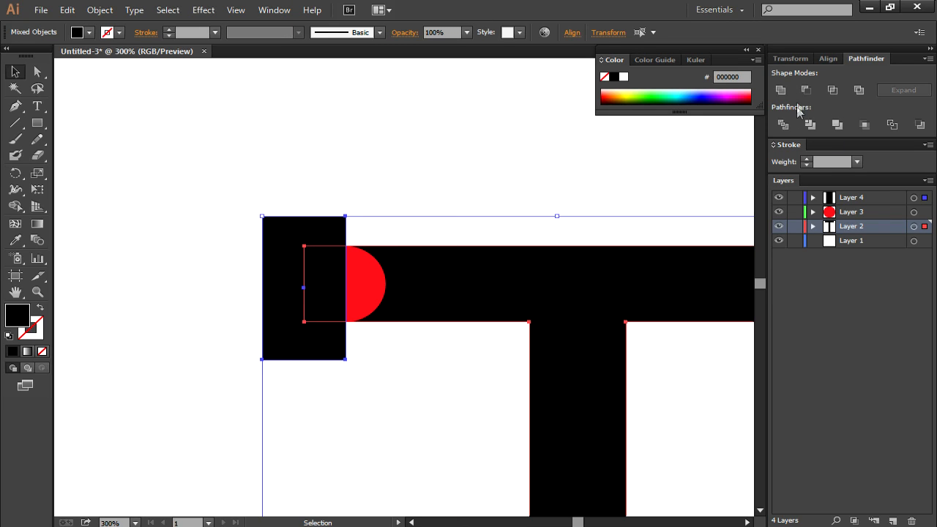
pyautogui.moveTo(733, 203)
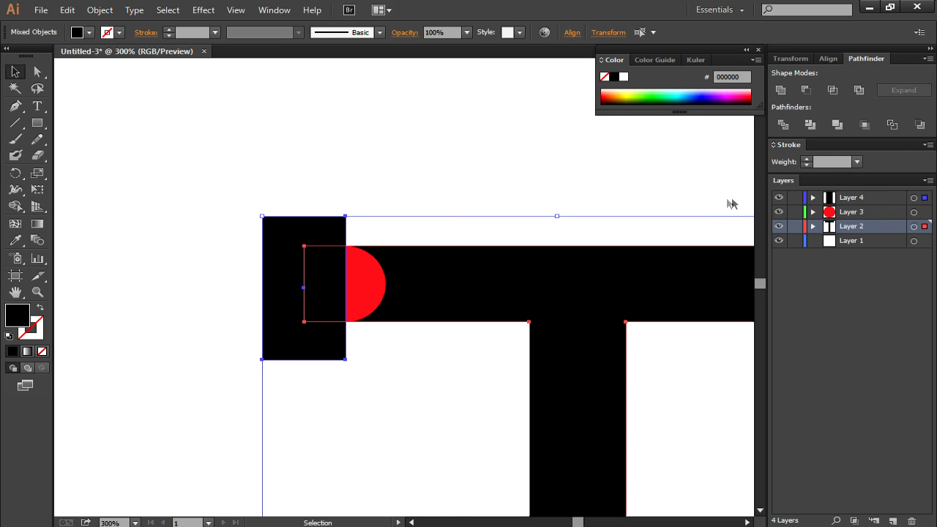
pyautogui.moveTo(820, 108)
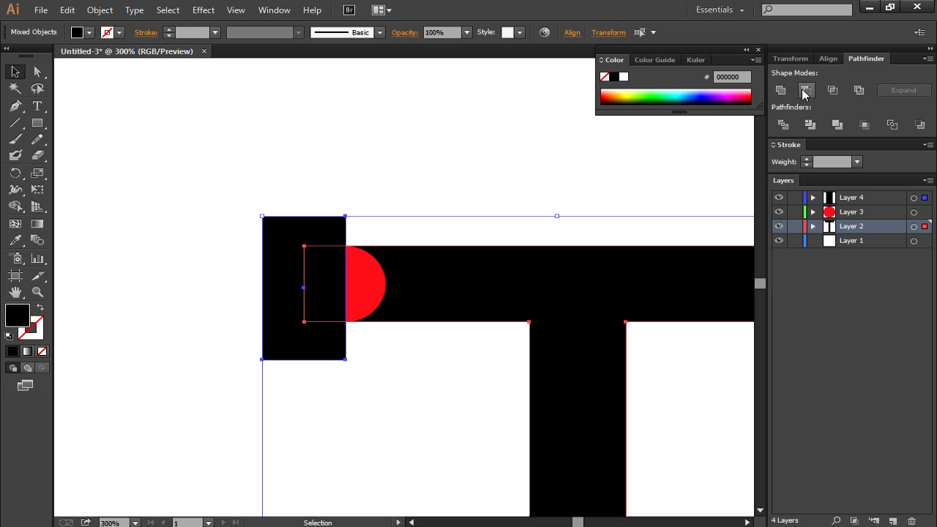
pyautogui.moveTo(814, 91)
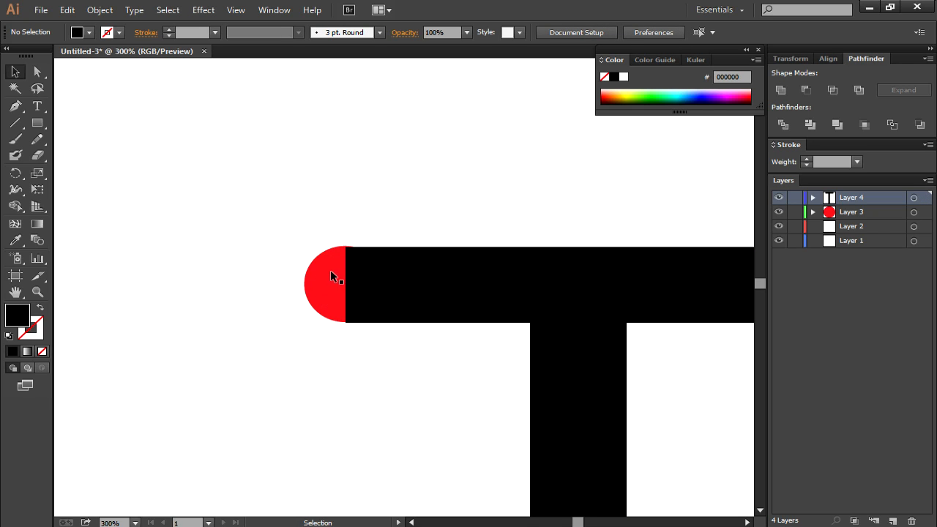
# Select the crossbar and red half circle and Unite them into one black rounded shape
pyautogui.click(334, 285)
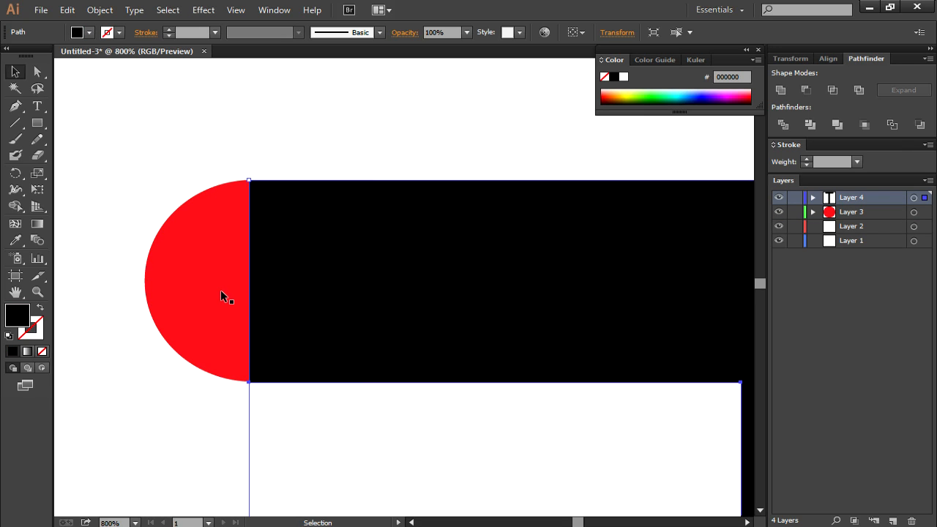
pyautogui.click(89, 32)
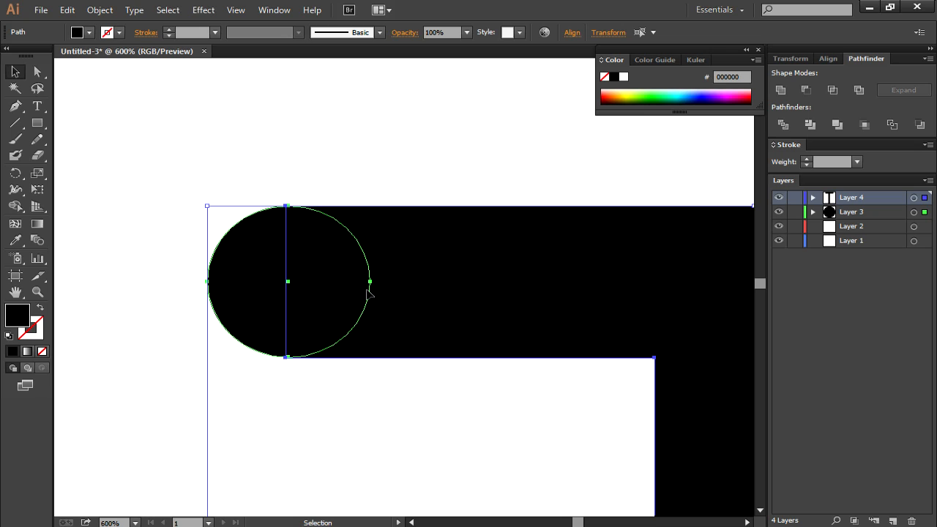
pyautogui.moveTo(780, 89)
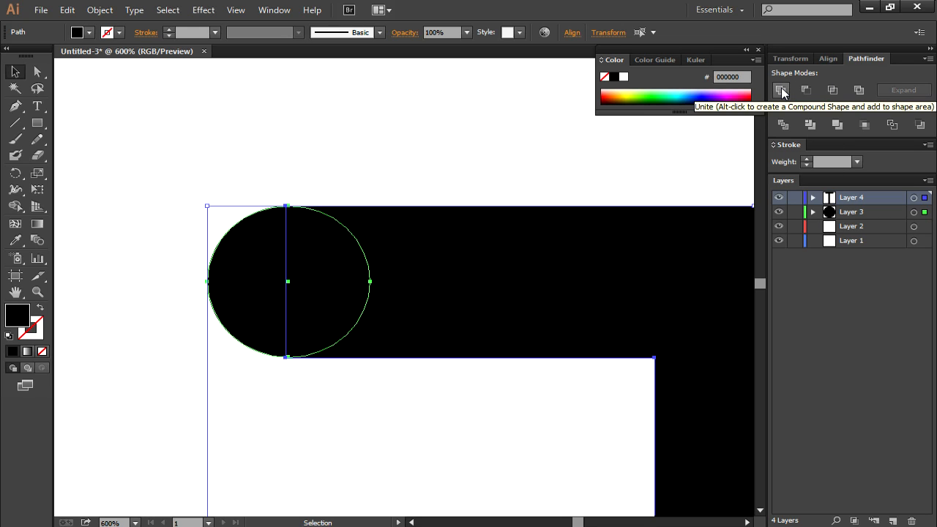
pyautogui.click(782, 90)
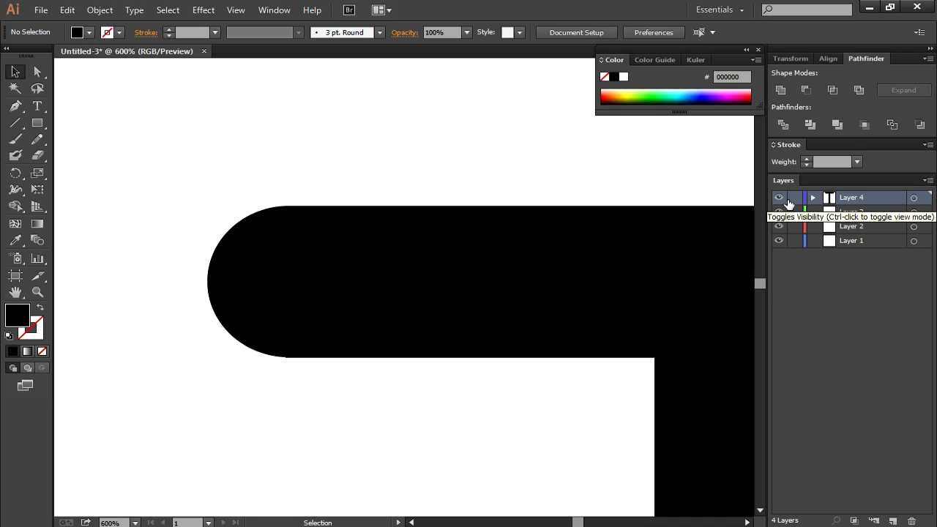
pyautogui.click(779, 197)
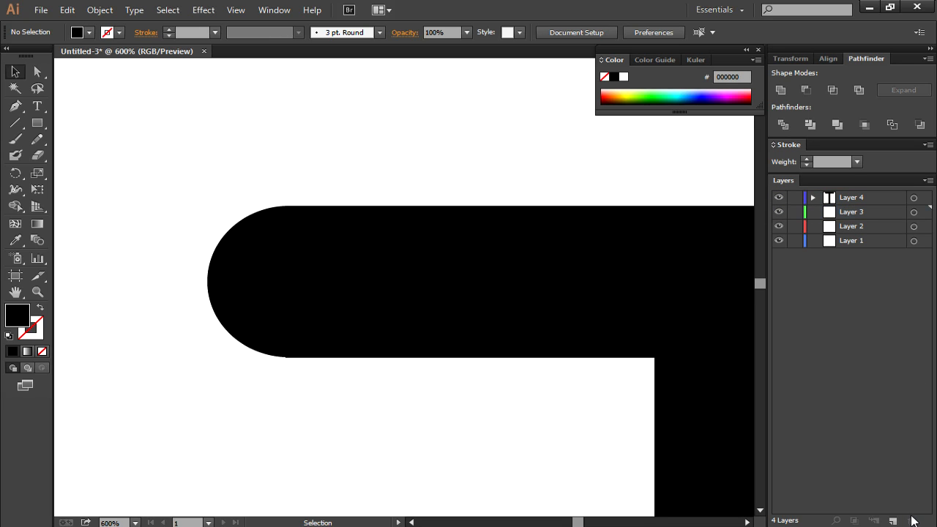
pyautogui.click(852, 211)
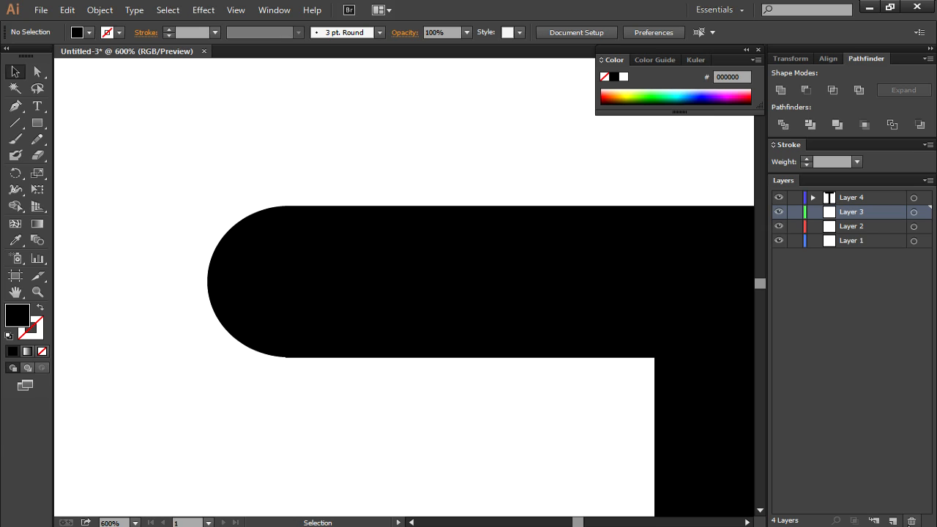
pyautogui.click(893, 521)
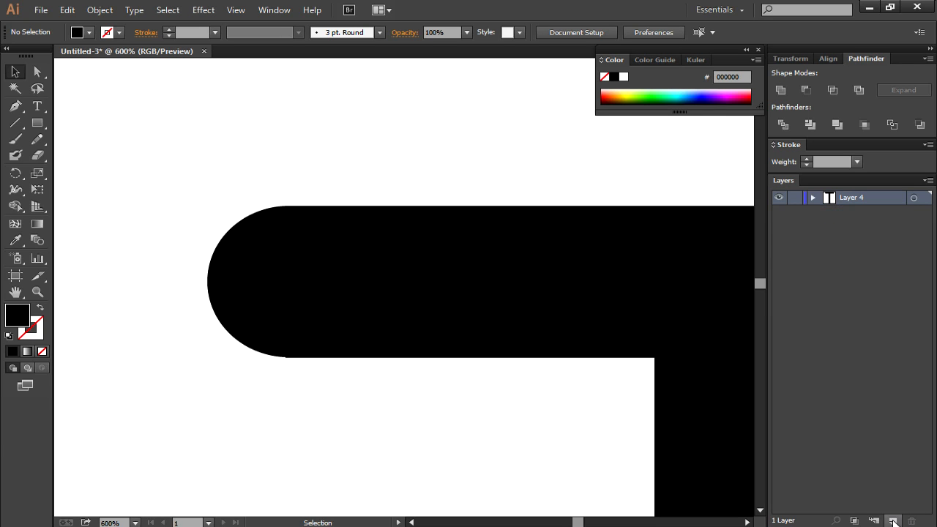
pyautogui.click(894, 521)
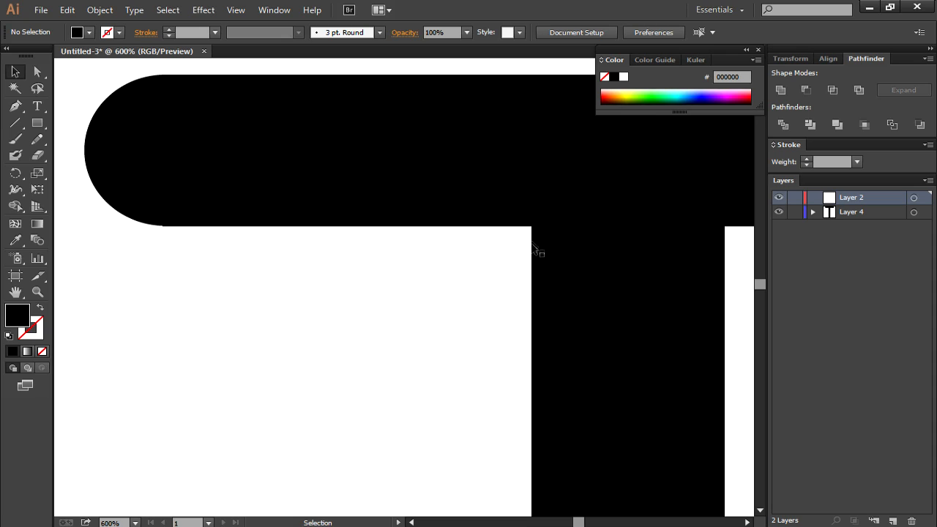
pyautogui.moveTo(526, 233)
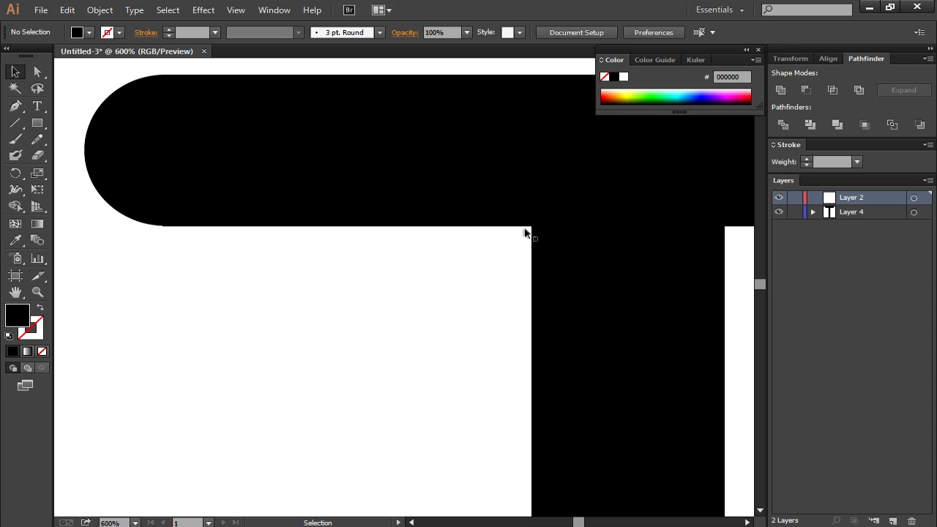
pyautogui.moveTo(536, 307)
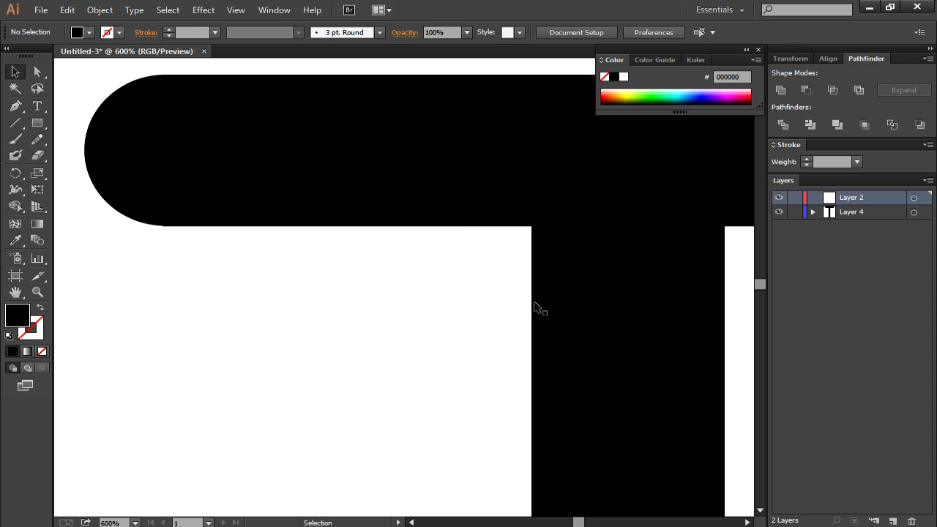
pyautogui.moveTo(520, 249)
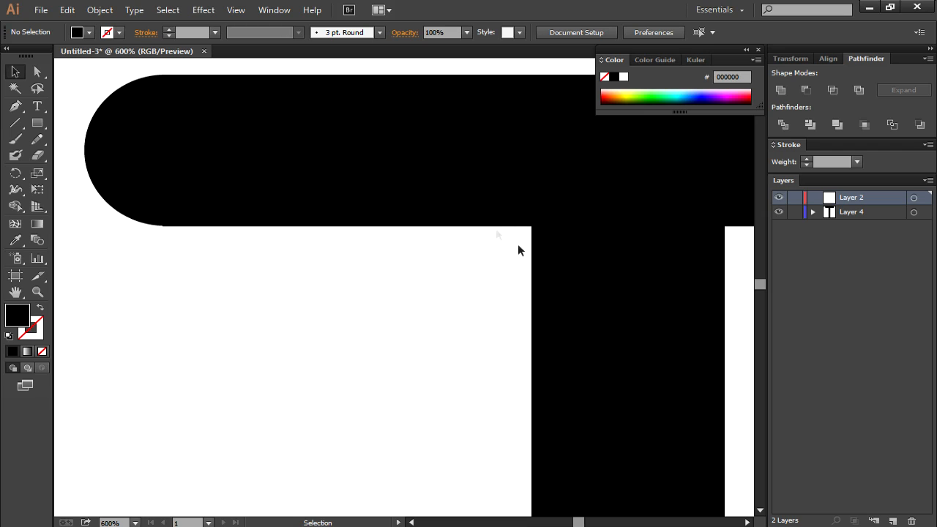
pyautogui.moveTo(469, 233)
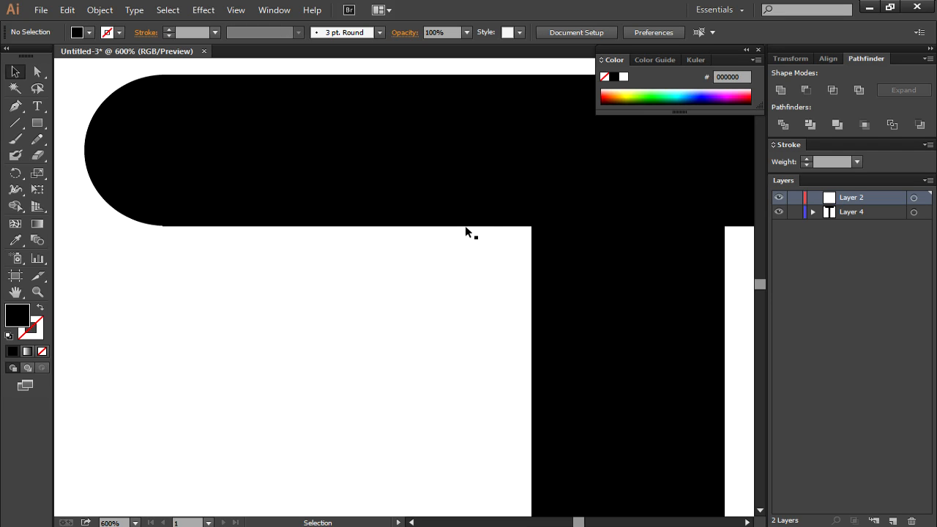
pyautogui.moveTo(484, 233)
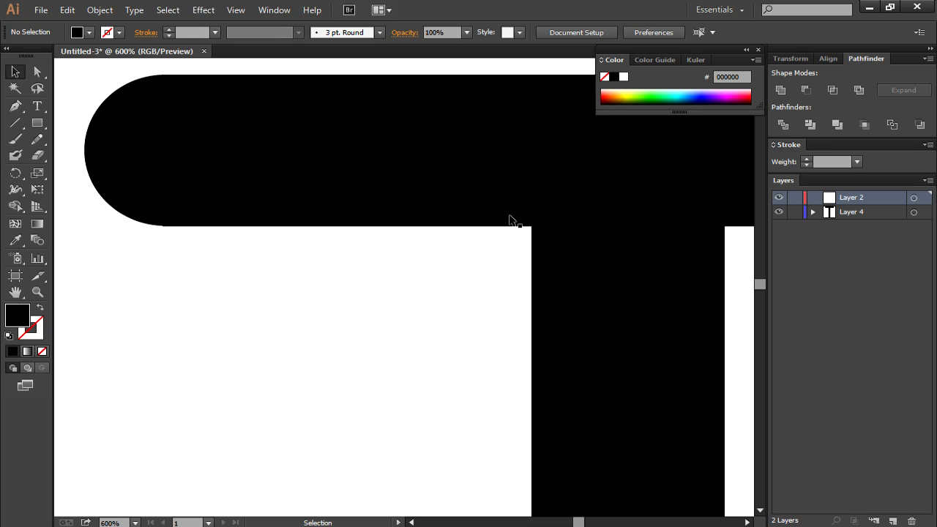
pyautogui.moveTo(510, 240)
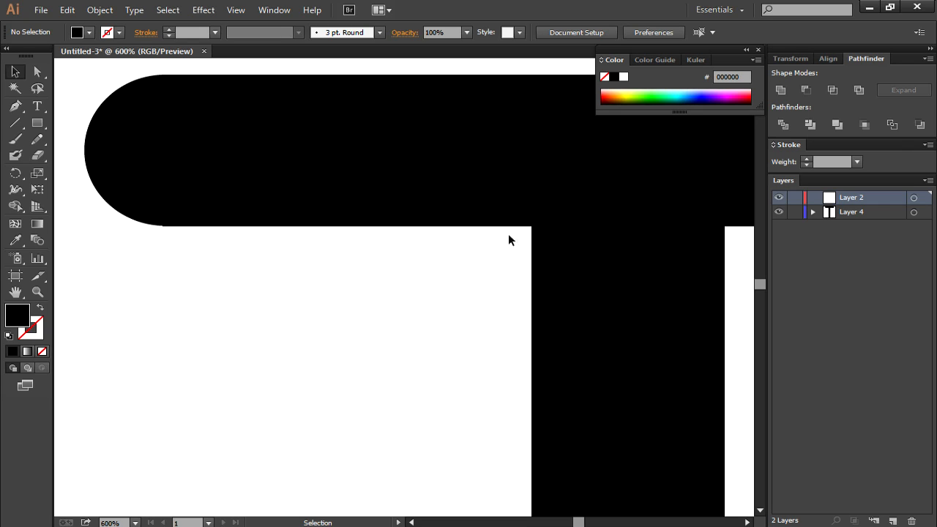
# Zoom to 1200% and draw a black circle filling the crossbar-stem inner corner
pyautogui.click(135, 521)
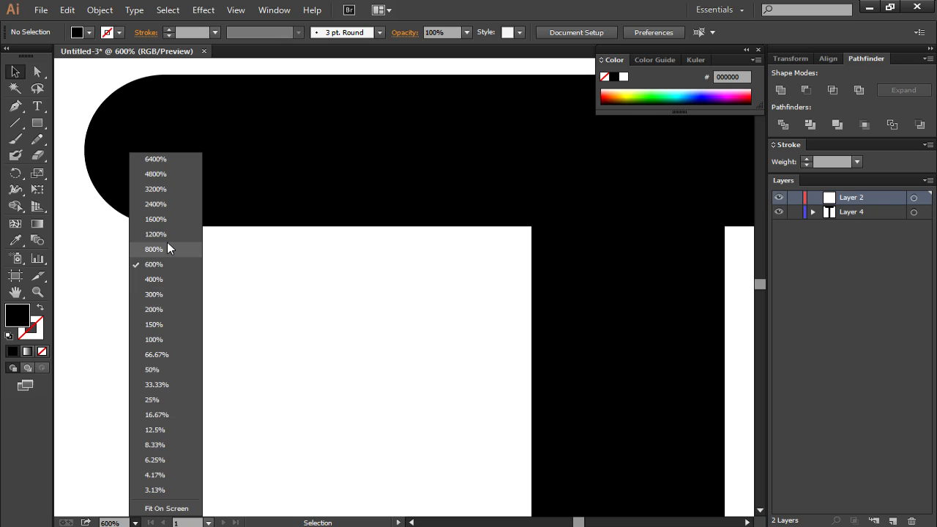
pyautogui.click(154, 249)
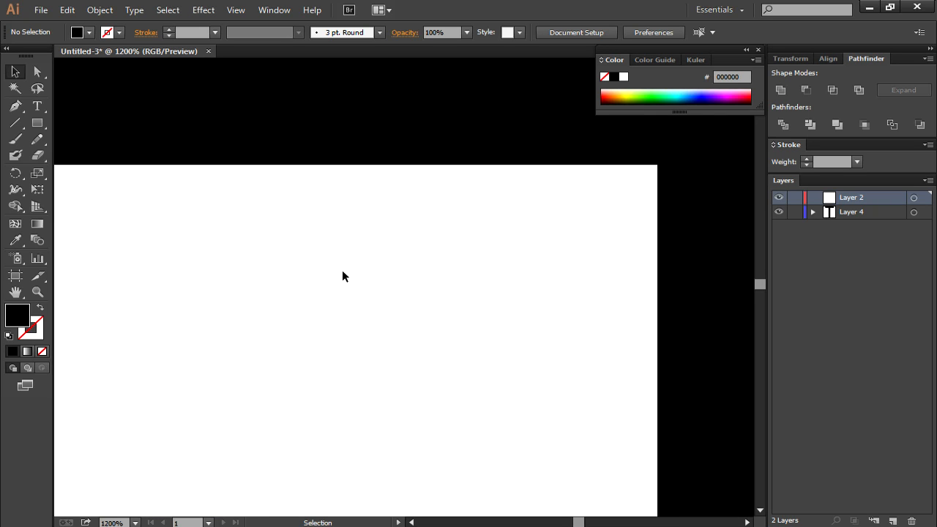
pyautogui.moveTo(842, 194)
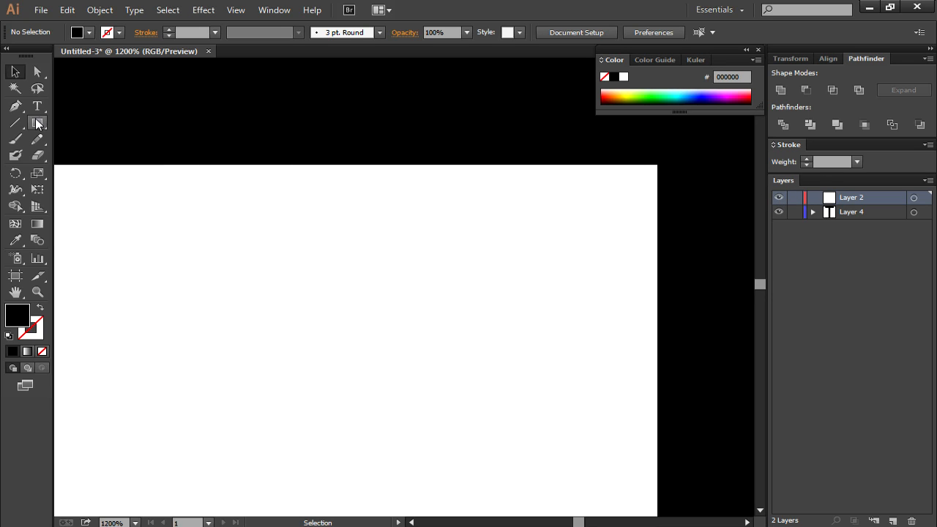
pyautogui.click(39, 123)
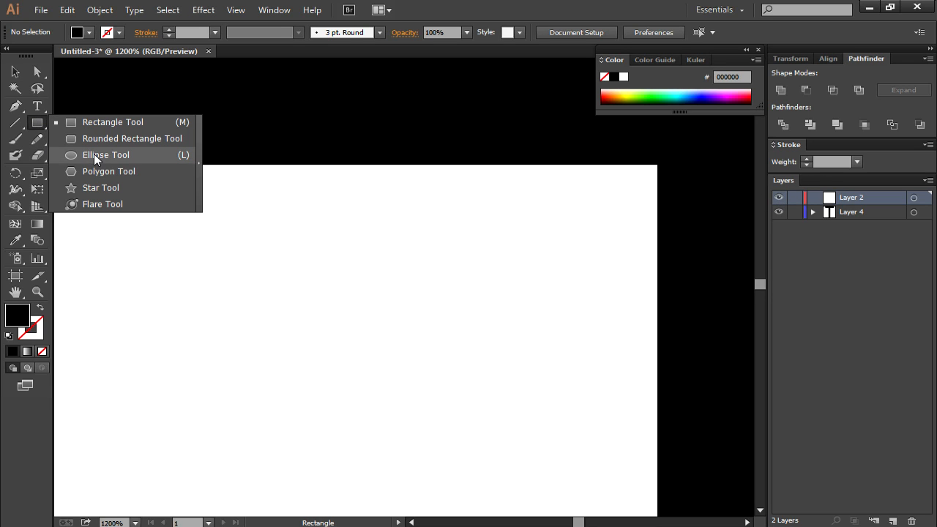
pyautogui.click(105, 155)
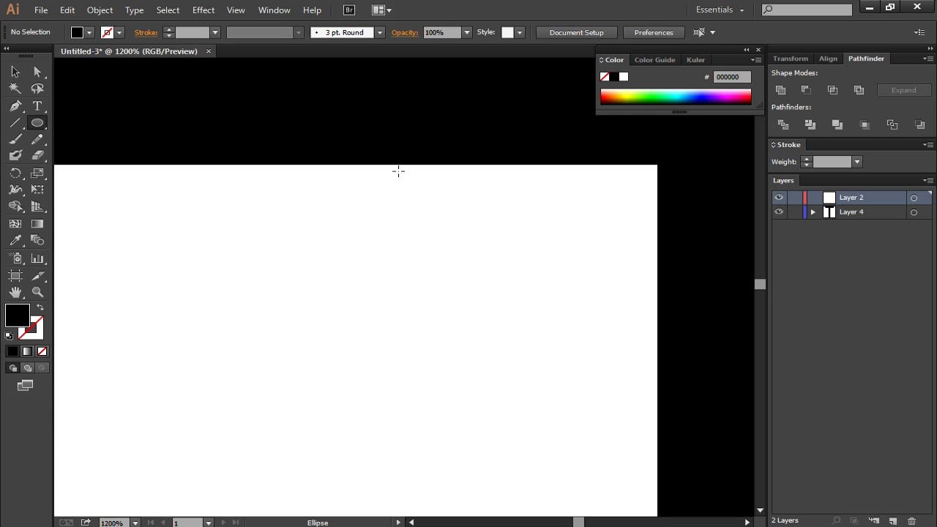
pyautogui.moveTo(399, 172); pyautogui.dragTo(491, 235)
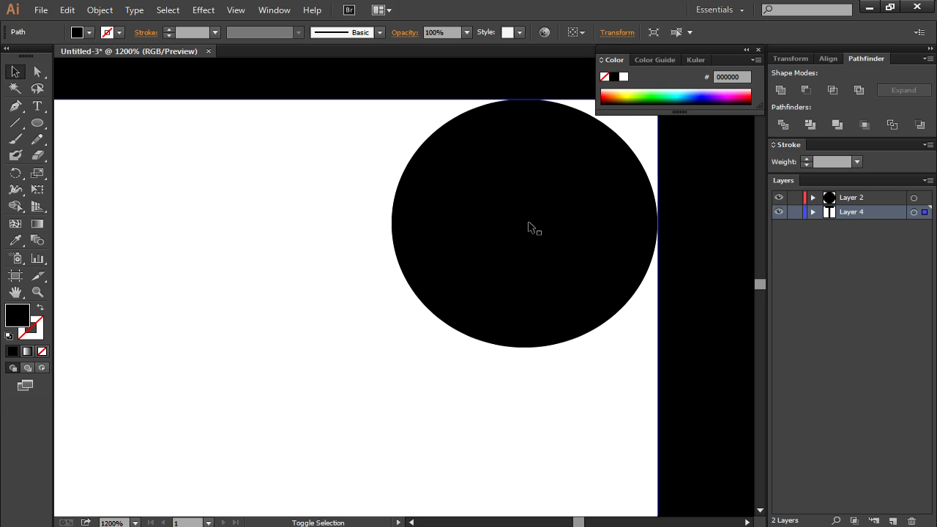
# Select the helper circle and switch to the Shape Builder Tool to fillet the corner
pyautogui.click(525, 223)
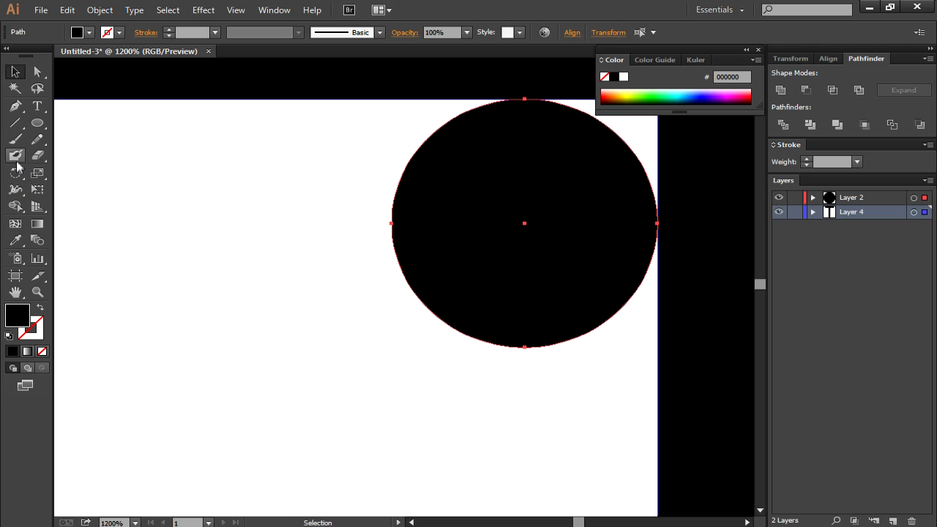
pyautogui.moveTo(15, 205)
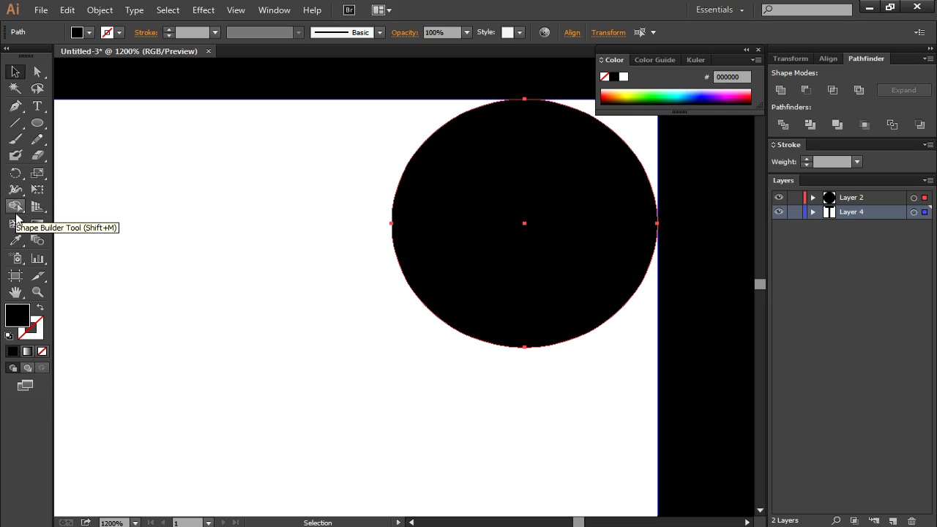
pyautogui.moveTo(15, 189)
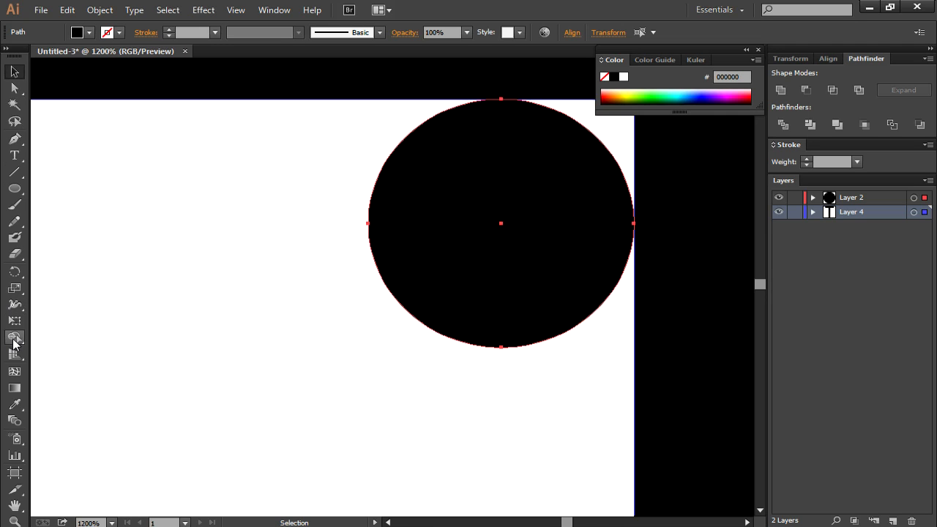
pyautogui.click(15, 337)
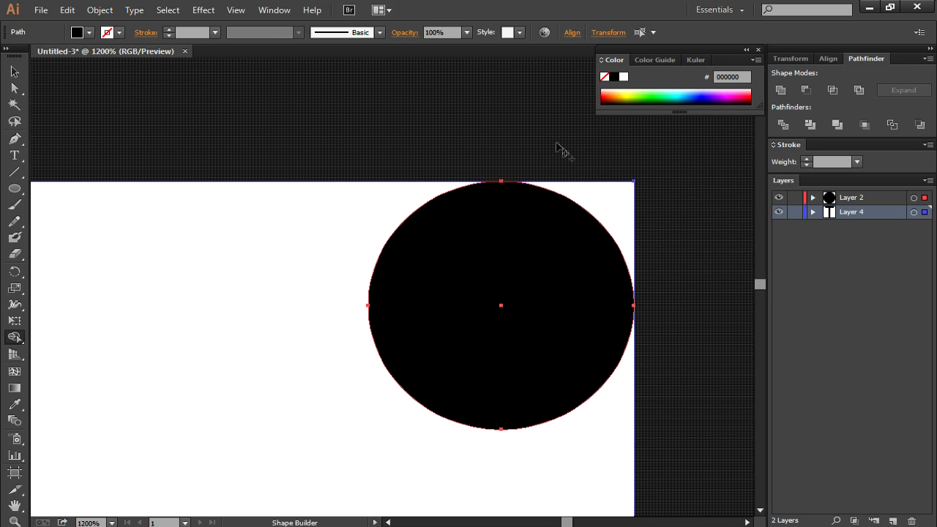
pyautogui.moveTo(574, 120)
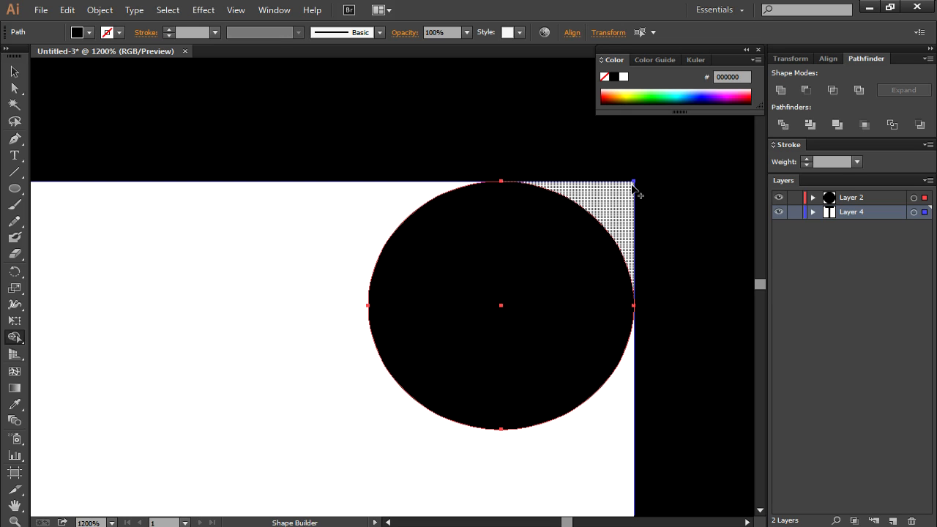
pyautogui.moveTo(613, 203)
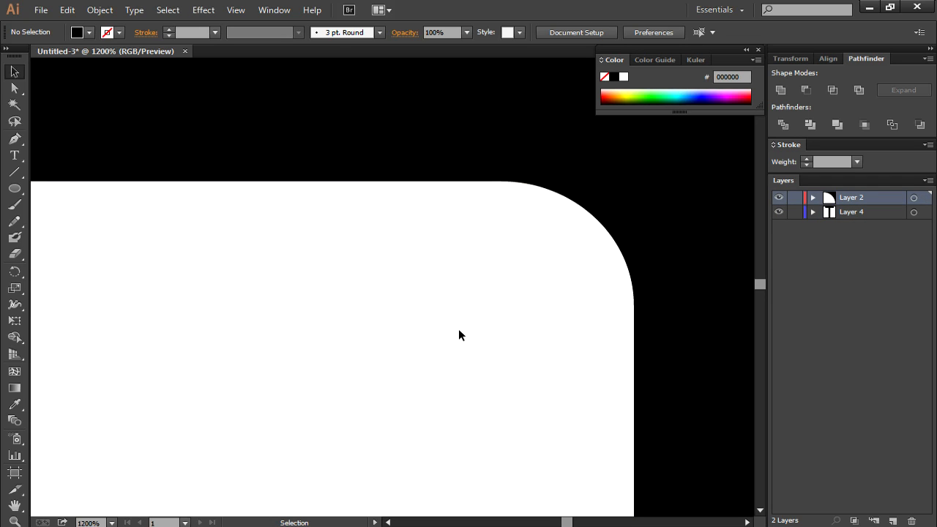
# Zoom to 200% so the whole letter T is visible
pyautogui.click(111, 523)
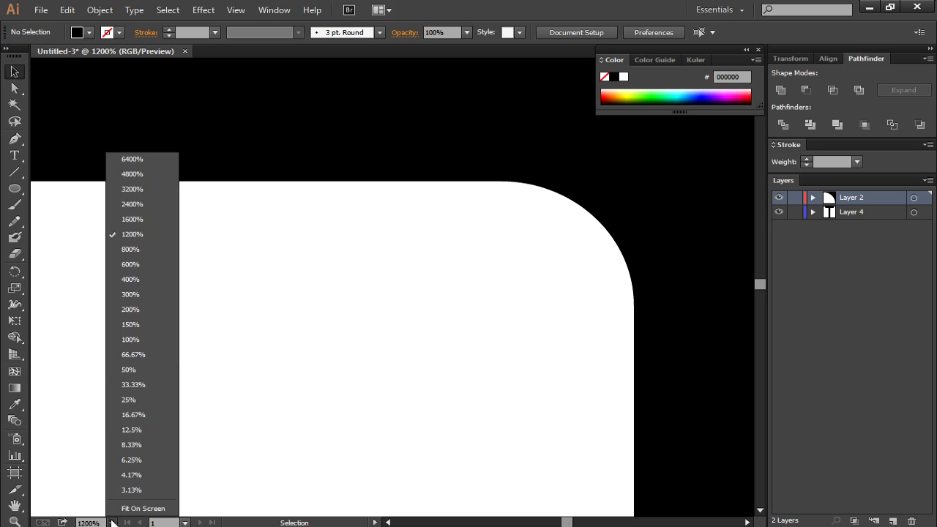
pyautogui.click(131, 249)
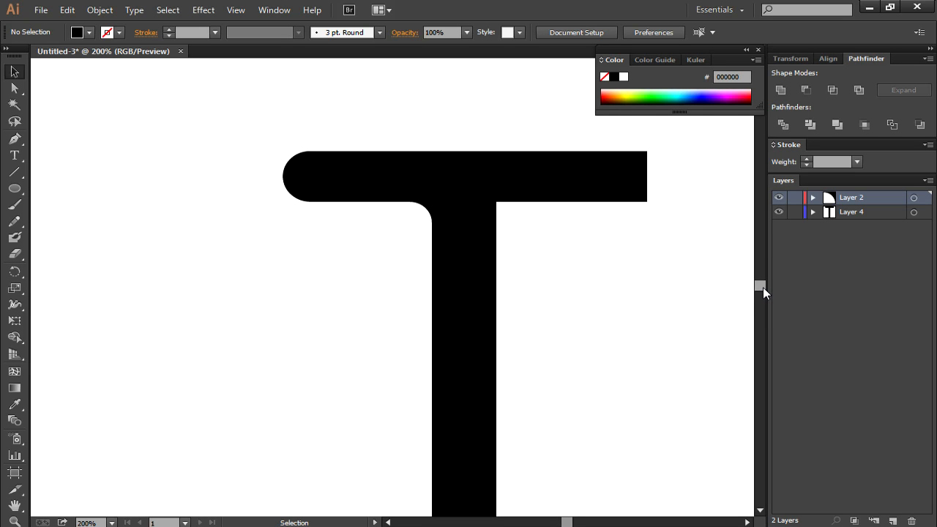
pyautogui.moveTo(666, 291)
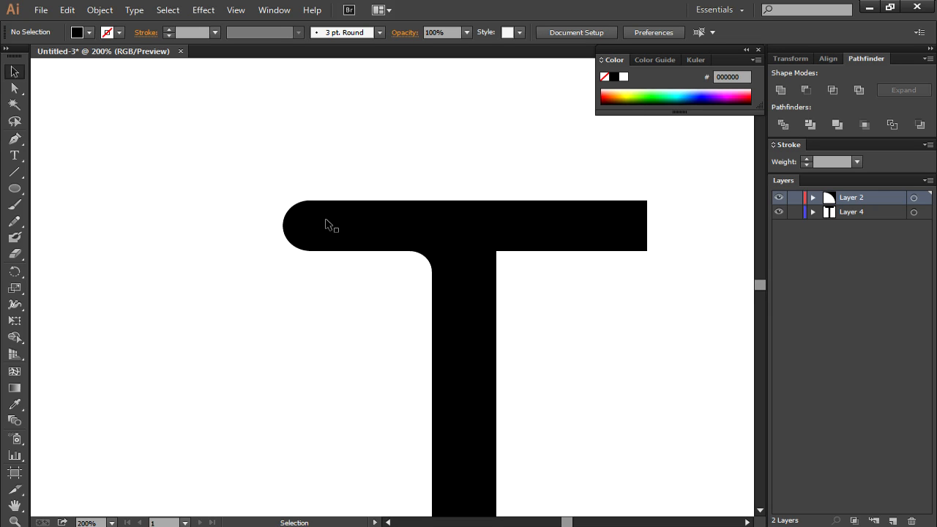
pyautogui.moveTo(277, 190)
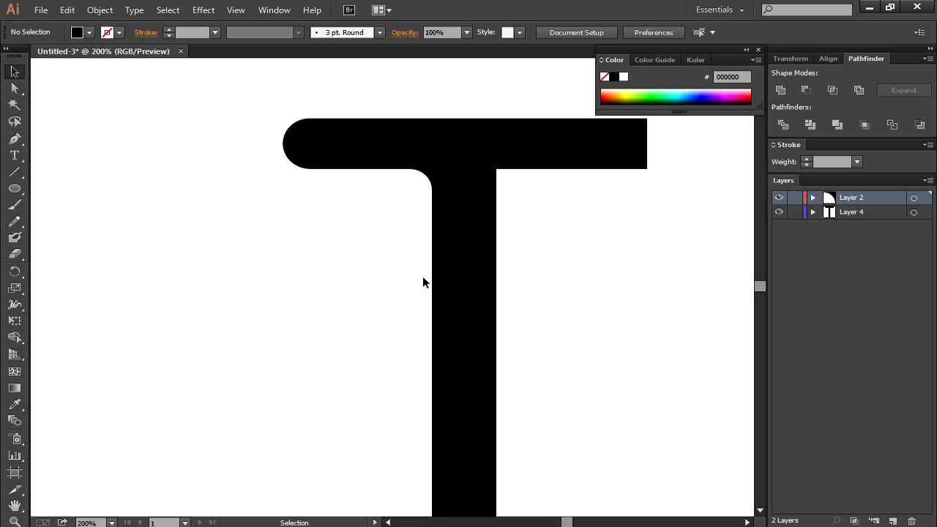
pyautogui.moveTo(437, 266)
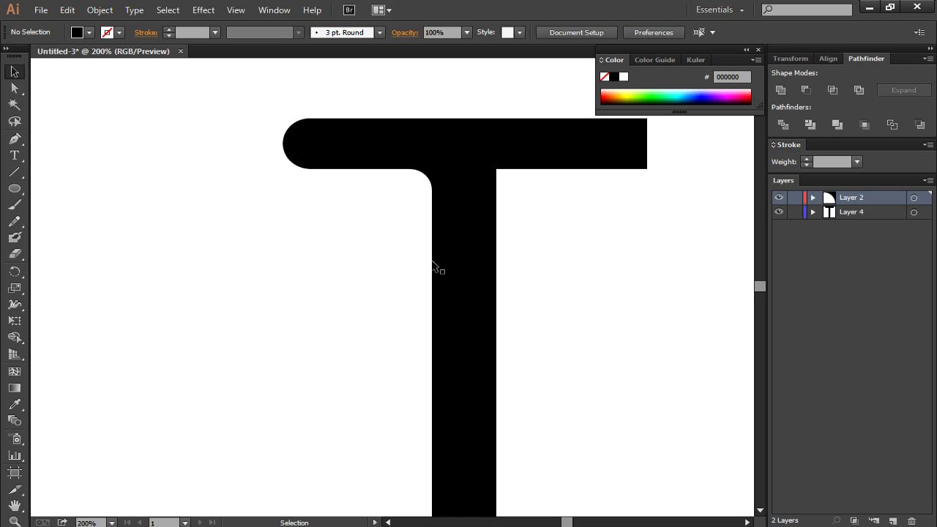